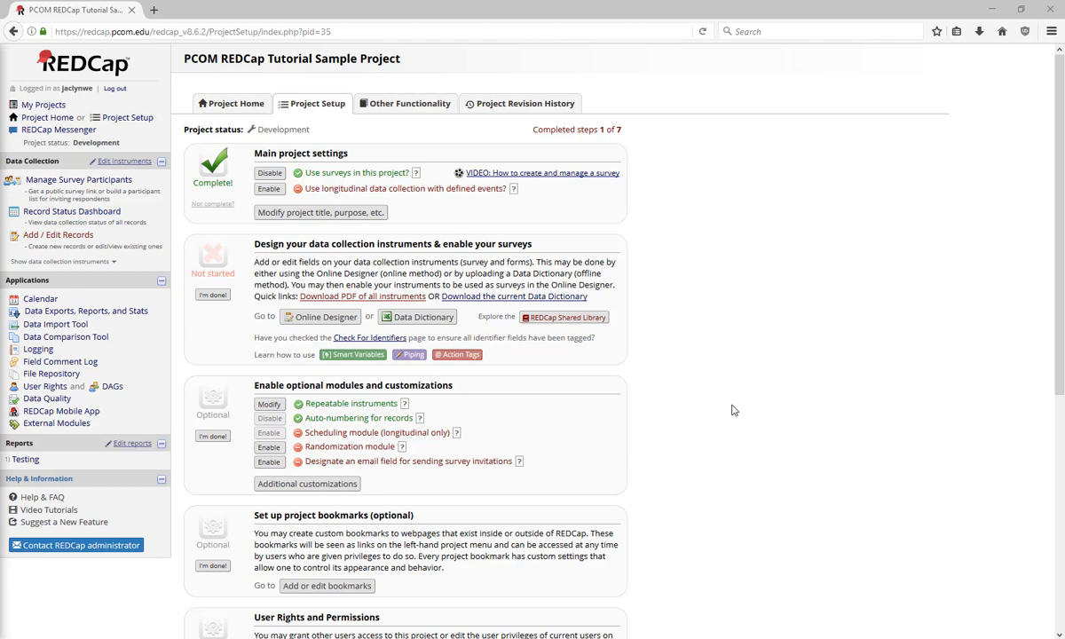
Go to the Data Exports, Reports, and Stats page of the tutorial project.
{"action": "left_click", "coordinate": [85, 311]}
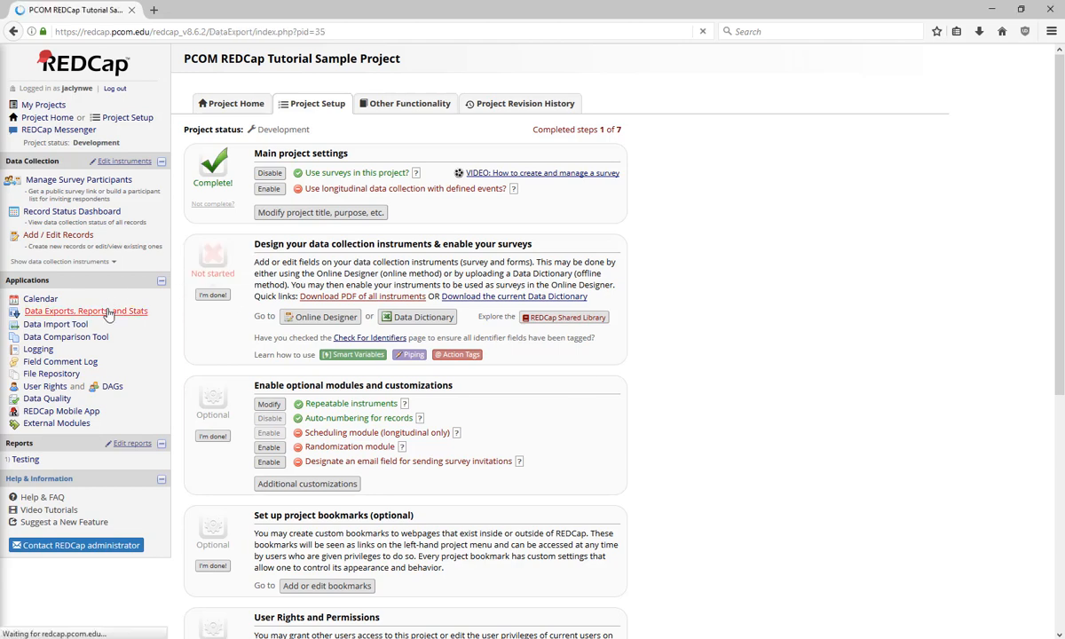
{"action": "left_click", "coordinate": [86, 310]}
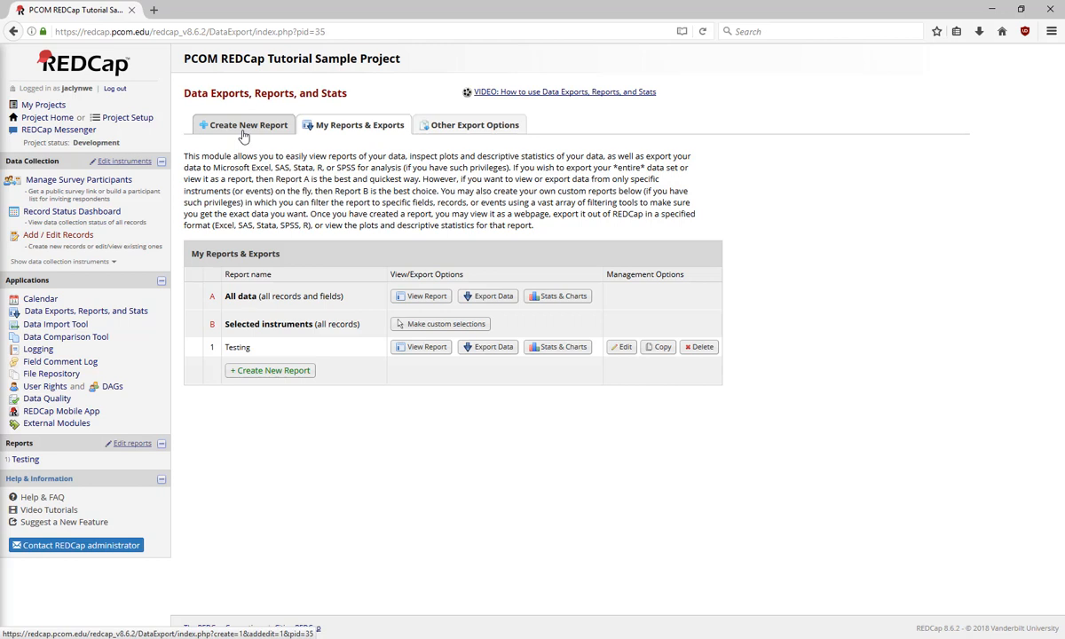
Start a new report named 'Test Report'.
{"action": "left_click", "coordinate": [243, 125]}
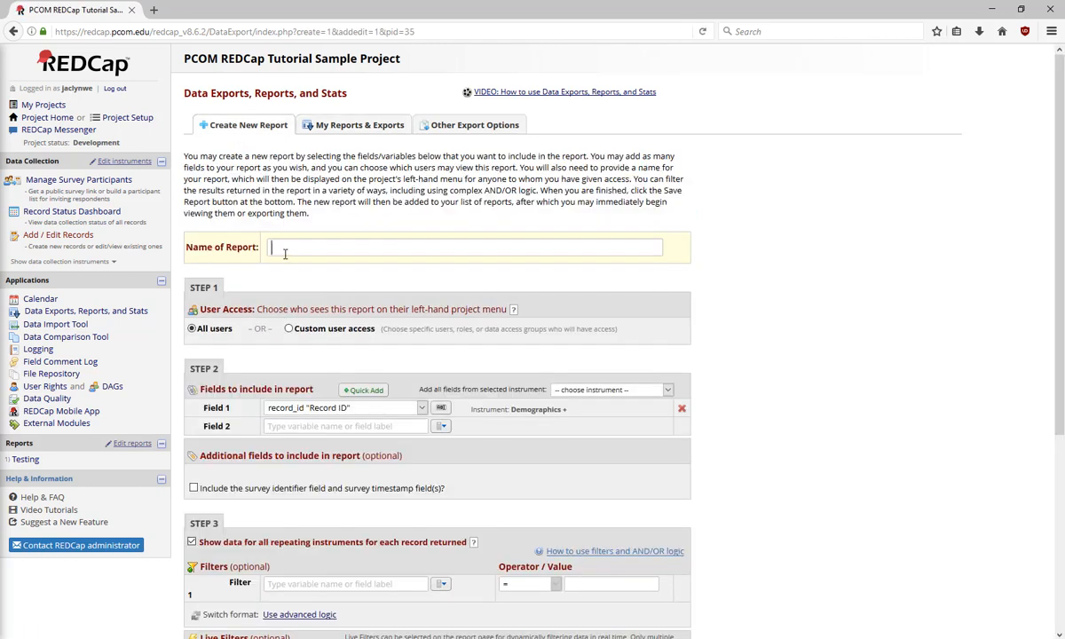
{"action": "type", "text": "Test"}
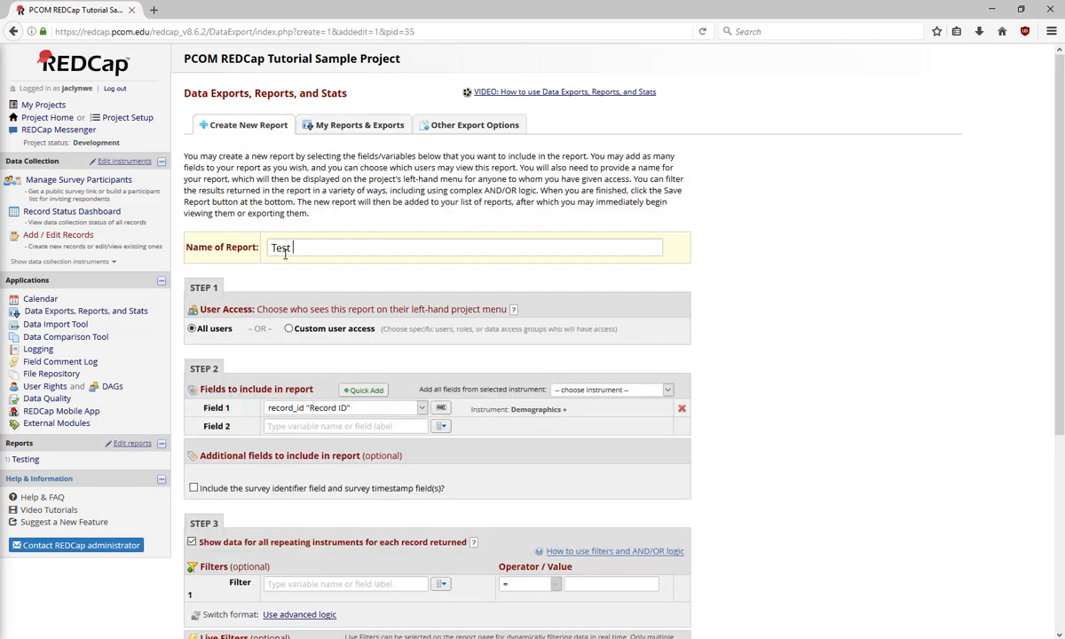
{"action": "type", "text": "Report"}
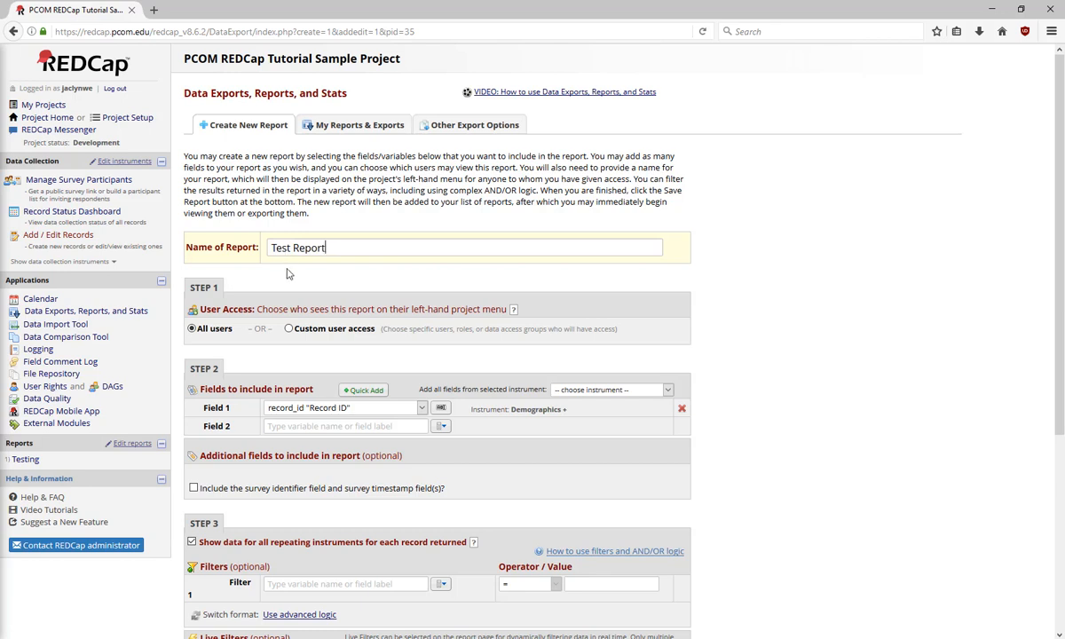
{"action": "left_click", "coordinate": [192, 329]}
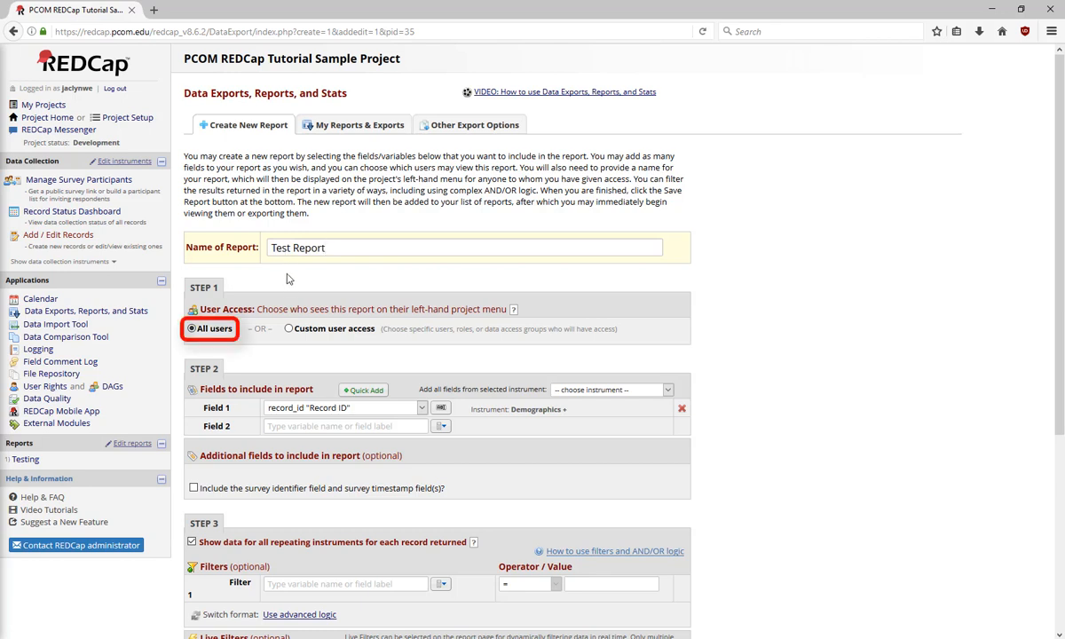
Limit report access to custom users and select the one allowed user.
{"action": "left_click", "coordinate": [462, 248]}
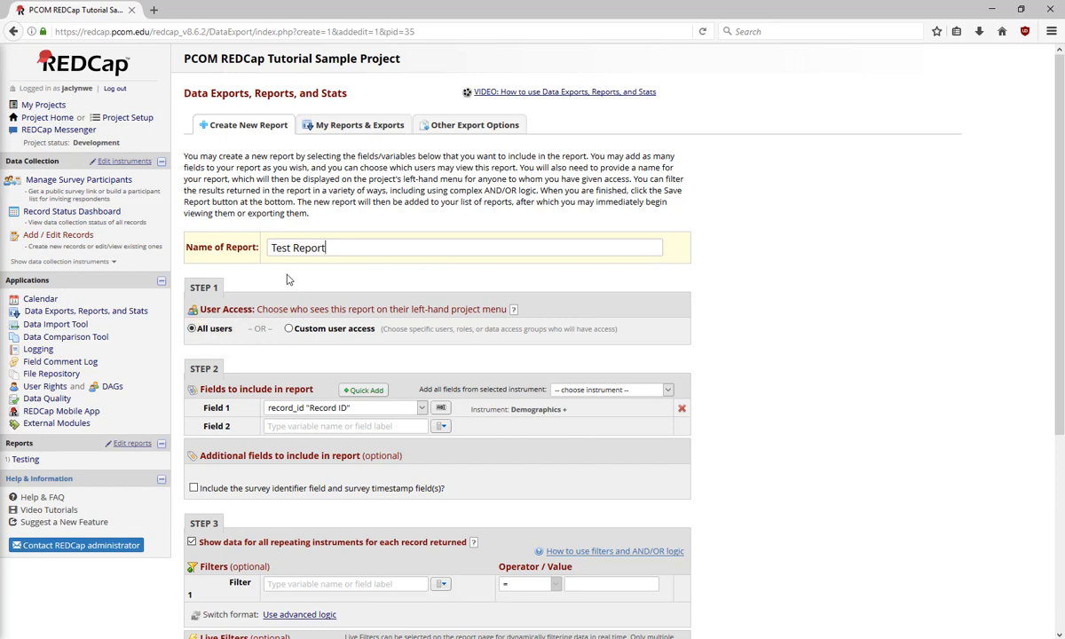
{"action": "left_click", "coordinate": [288, 329]}
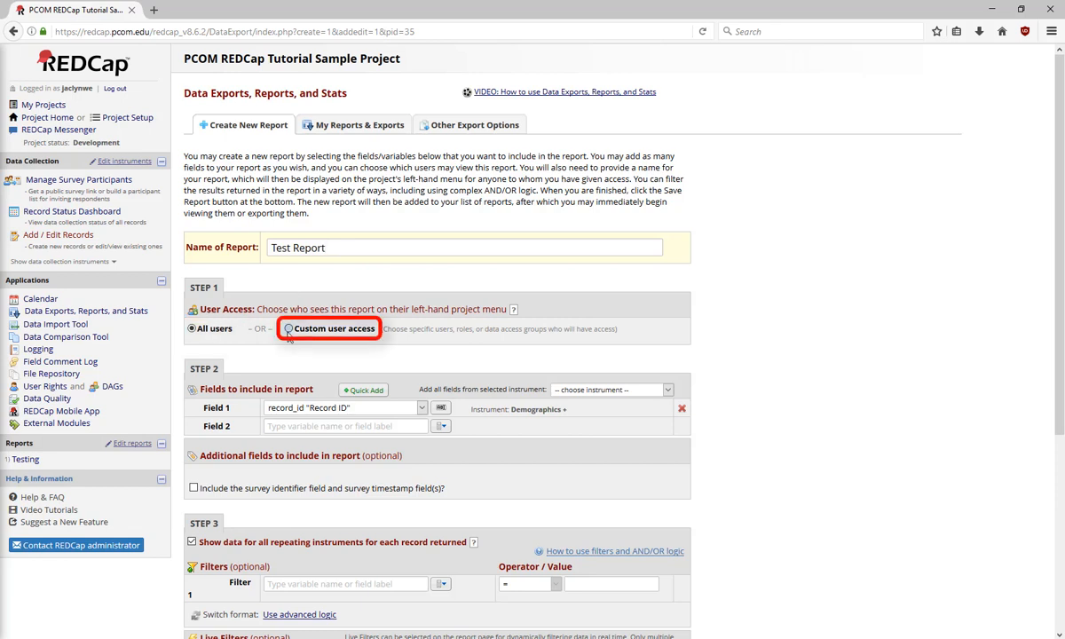
{"action": "left_click", "coordinate": [290, 329]}
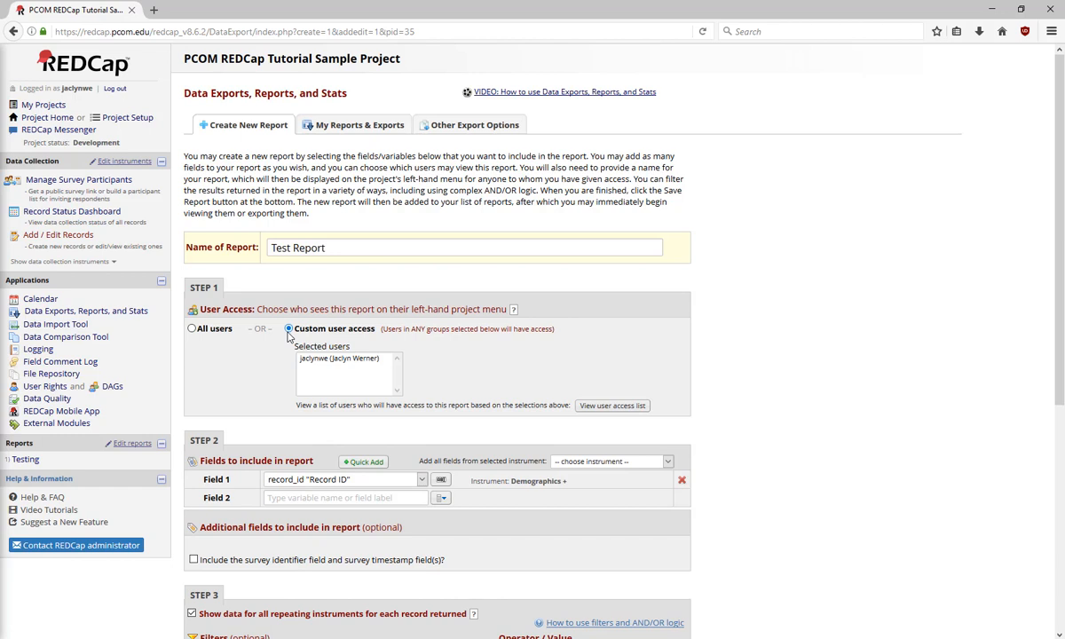
{"action": "mouse_move", "coordinate": [293, 341]}
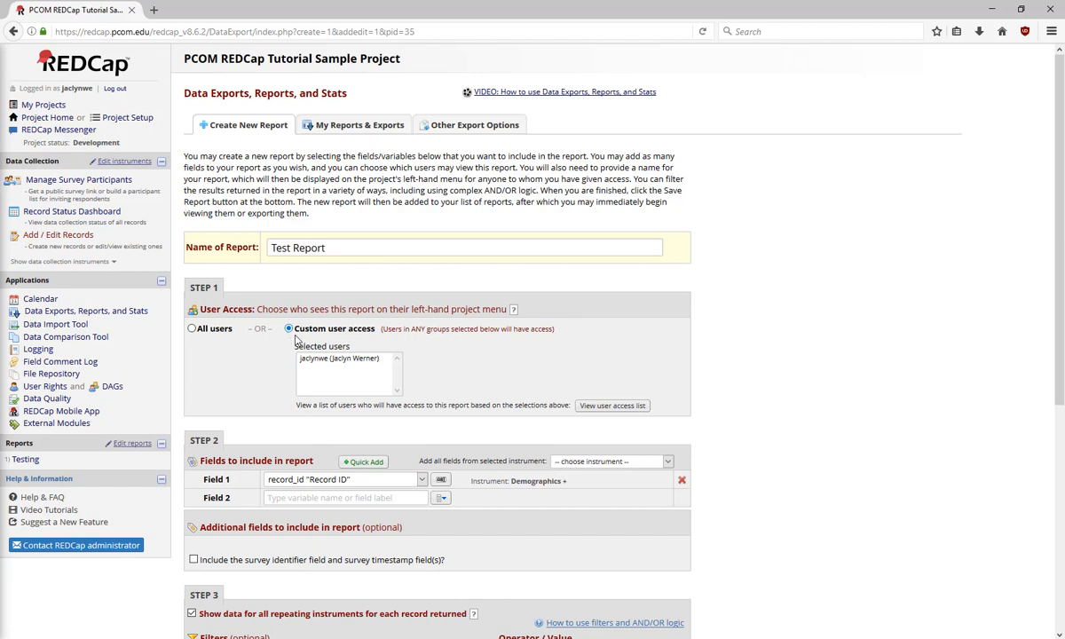
{"action": "left_click", "coordinate": [341, 358]}
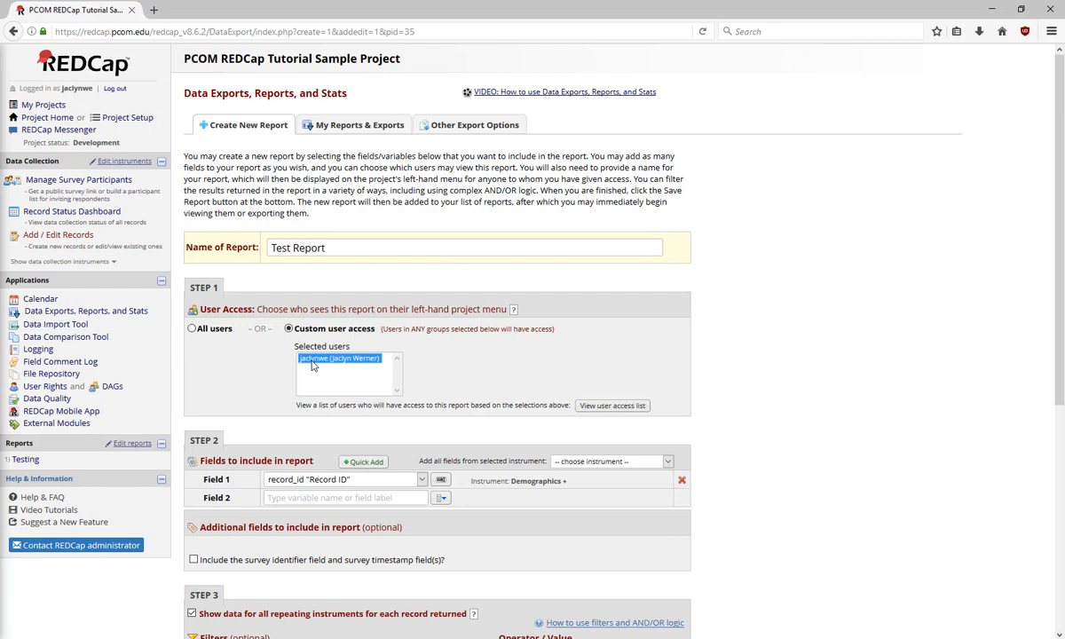
{"action": "mouse_move", "coordinate": [213, 371]}
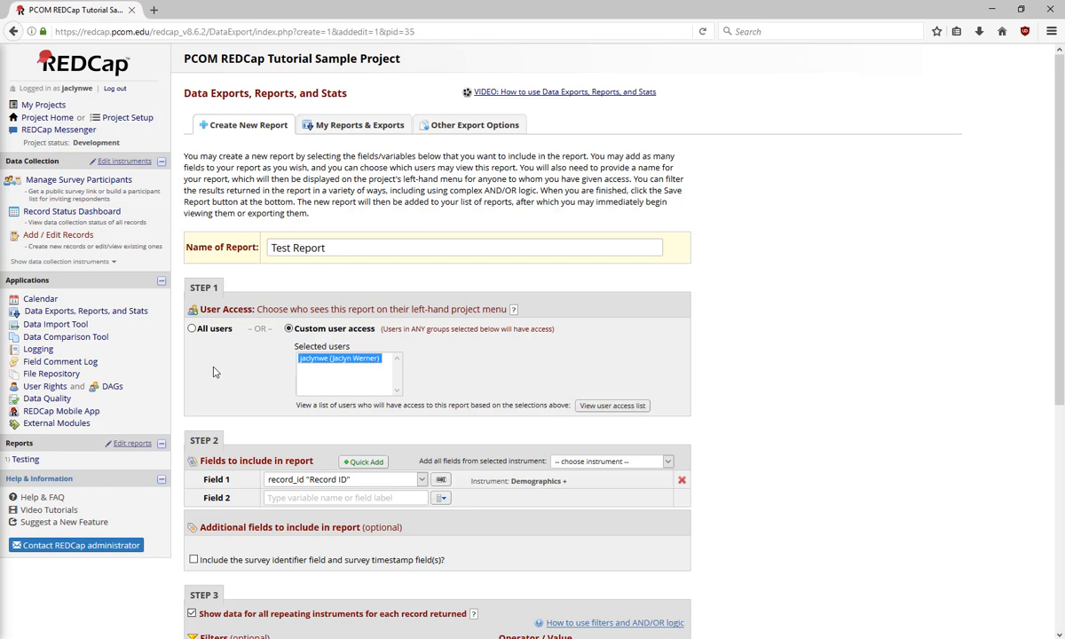
Quick-add all 20 Demographics fields to the report and review the field checklist.
{"action": "scroll", "scroll_direction": "down", "scroll_amount": 3}
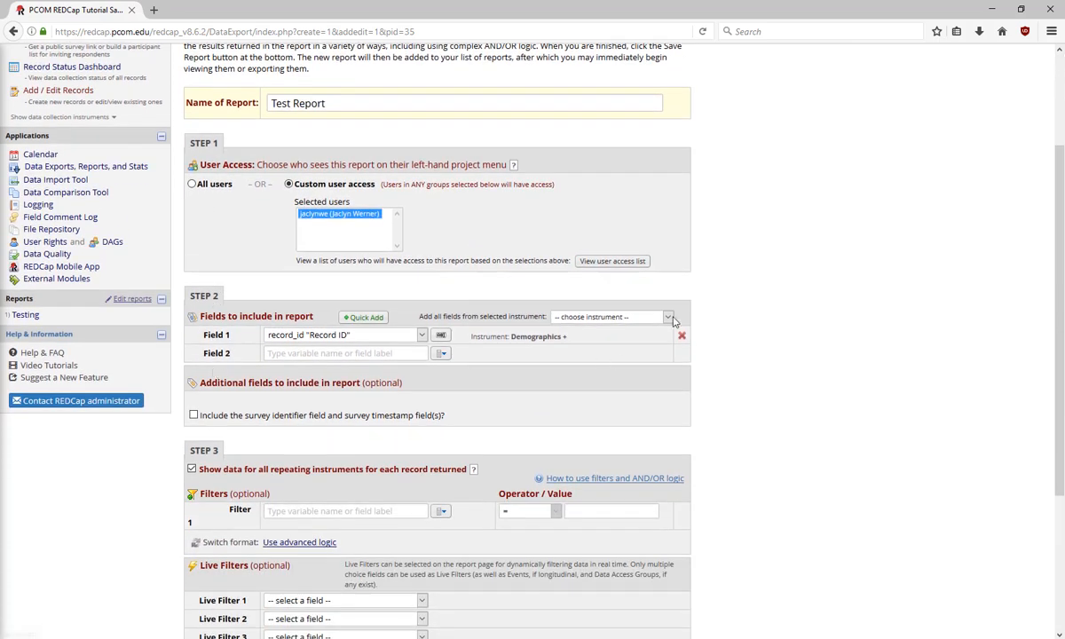
{"action": "left_click", "coordinate": [611, 316]}
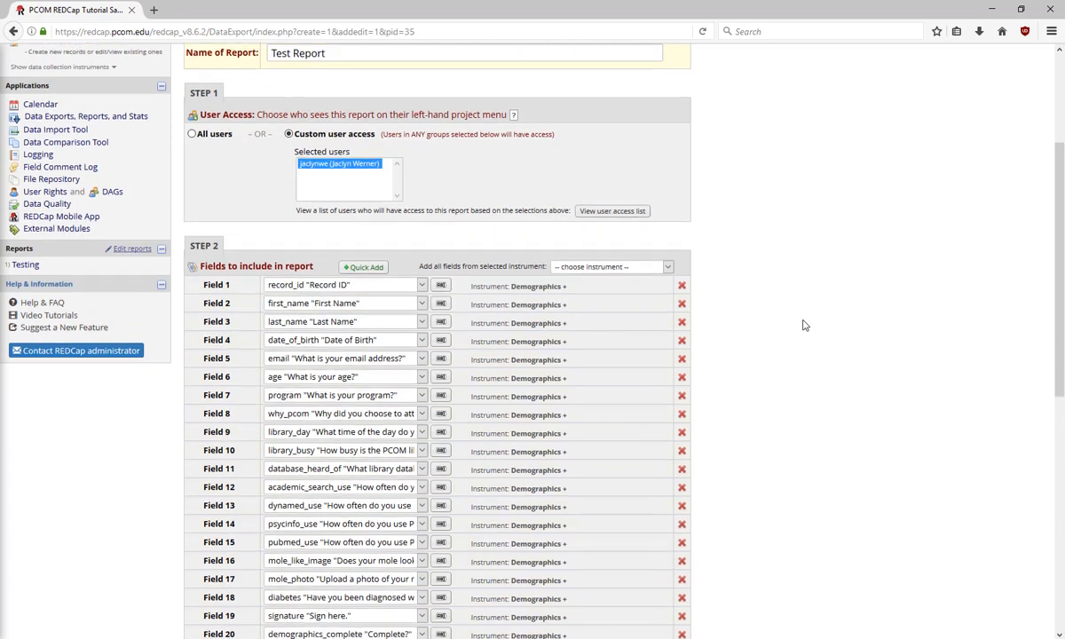
{"action": "scroll", "scroll_direction": "down", "scroll_amount": 3}
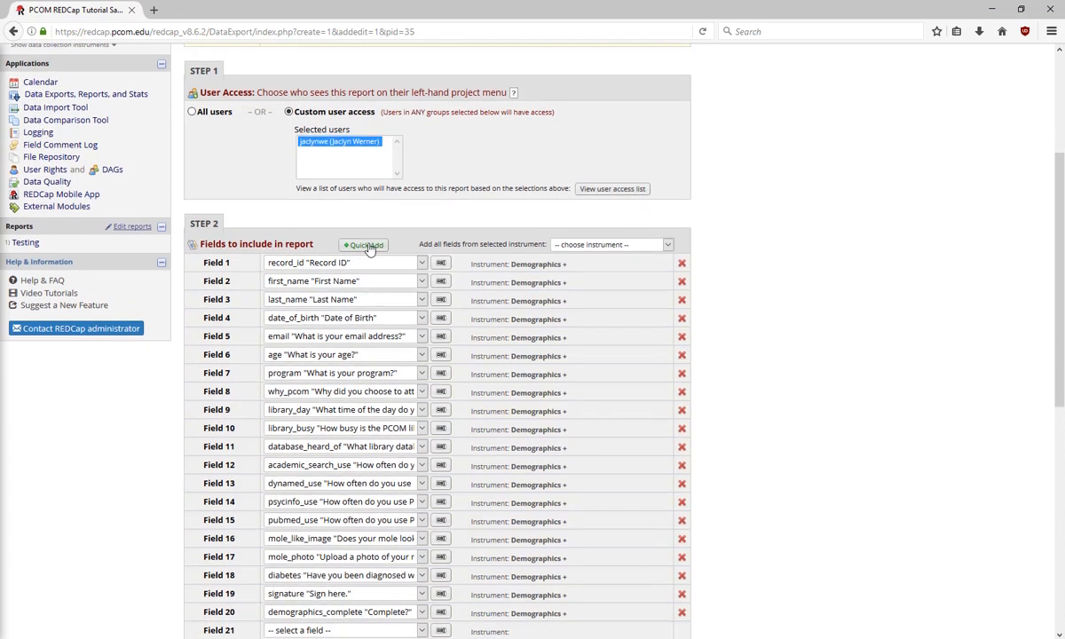
{"action": "left_click", "coordinate": [362, 245]}
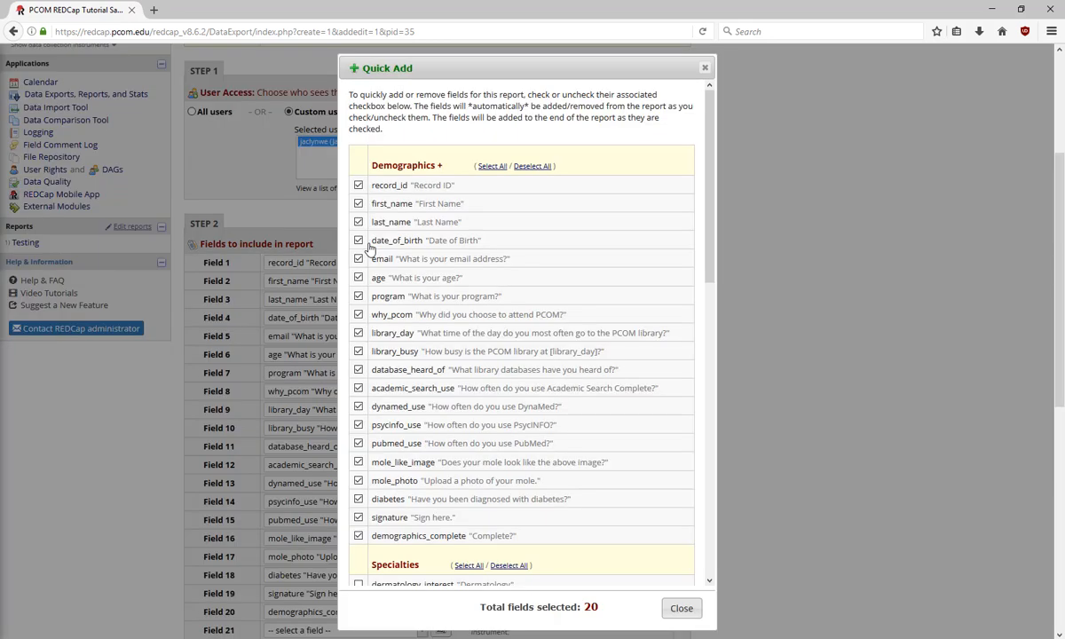
{"action": "left_click", "coordinate": [681, 607]}
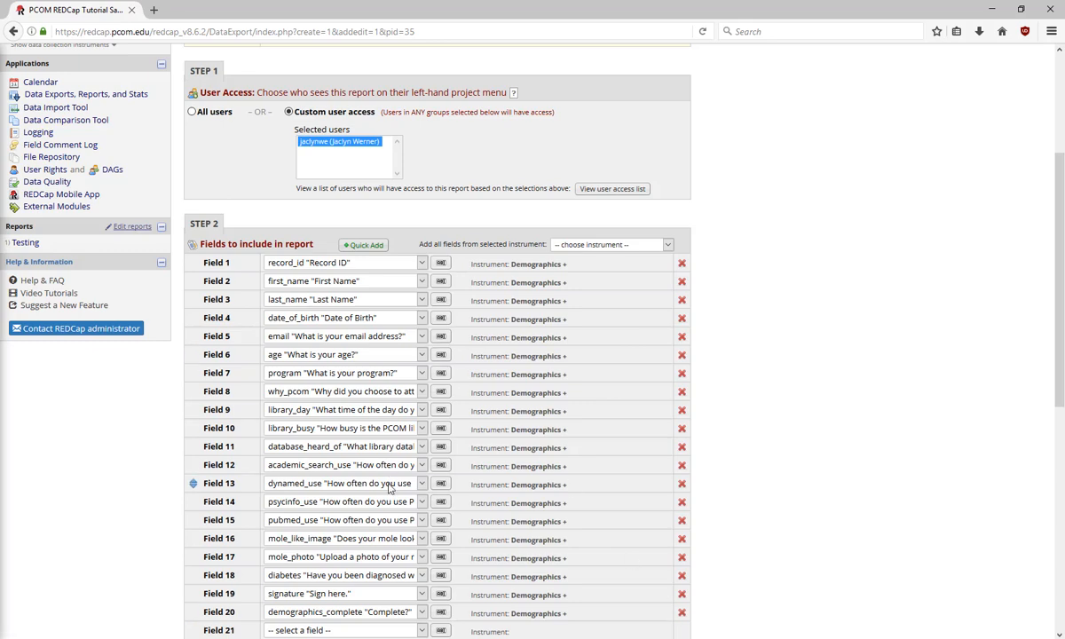
Reorder the fields so demographics_complete comes before signature.
{"action": "left_click", "coordinate": [423, 412]}
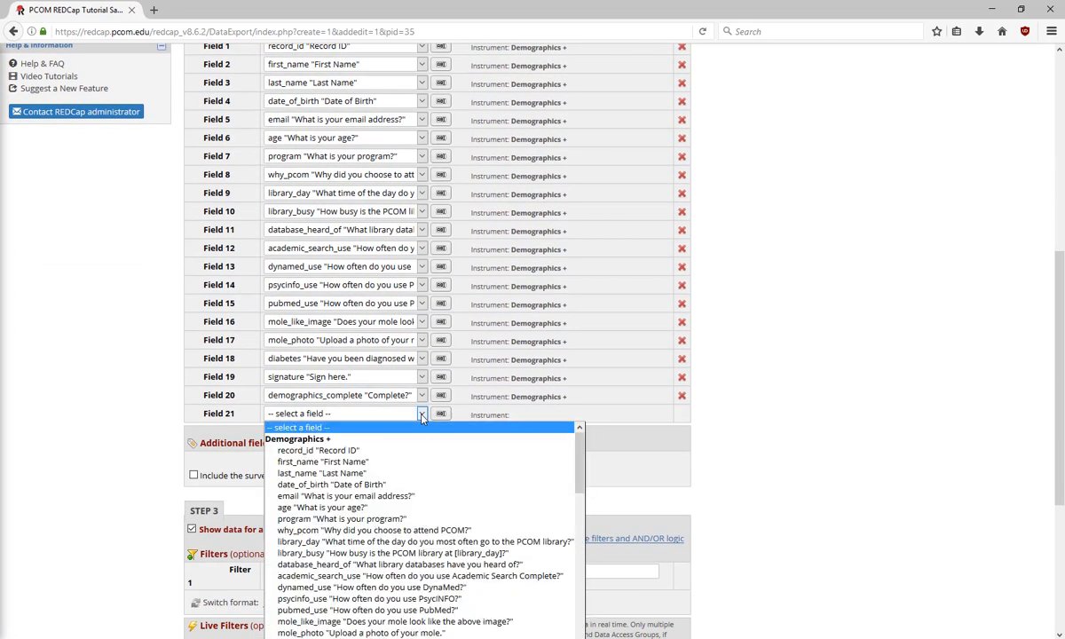
{"action": "scroll", "scroll_direction": "down", "scroll_amount": 3}
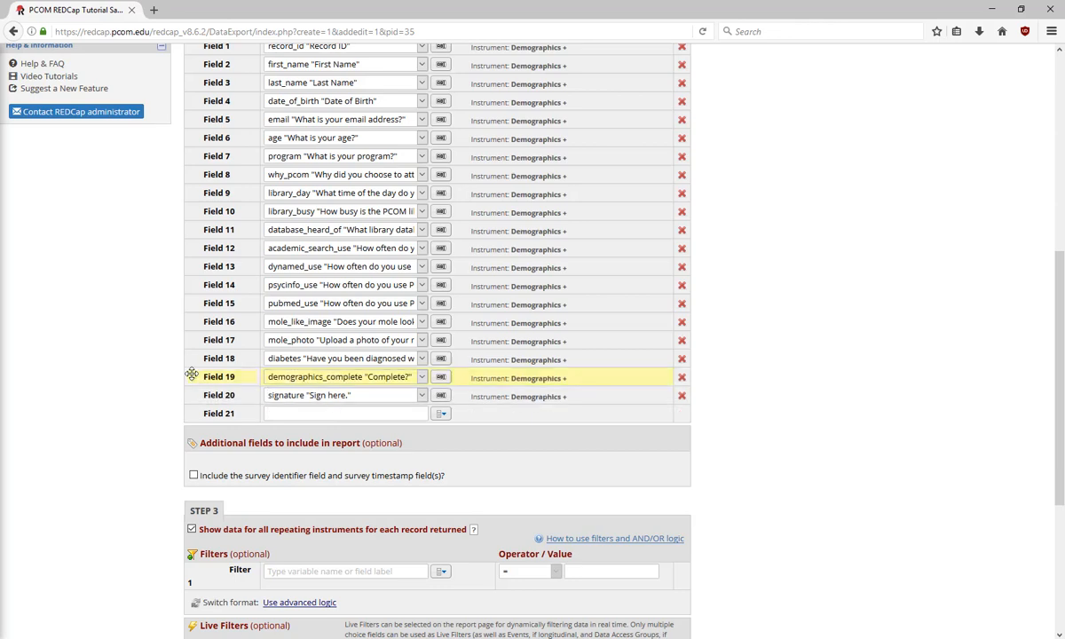
{"action": "left_click", "coordinate": [344, 412]}
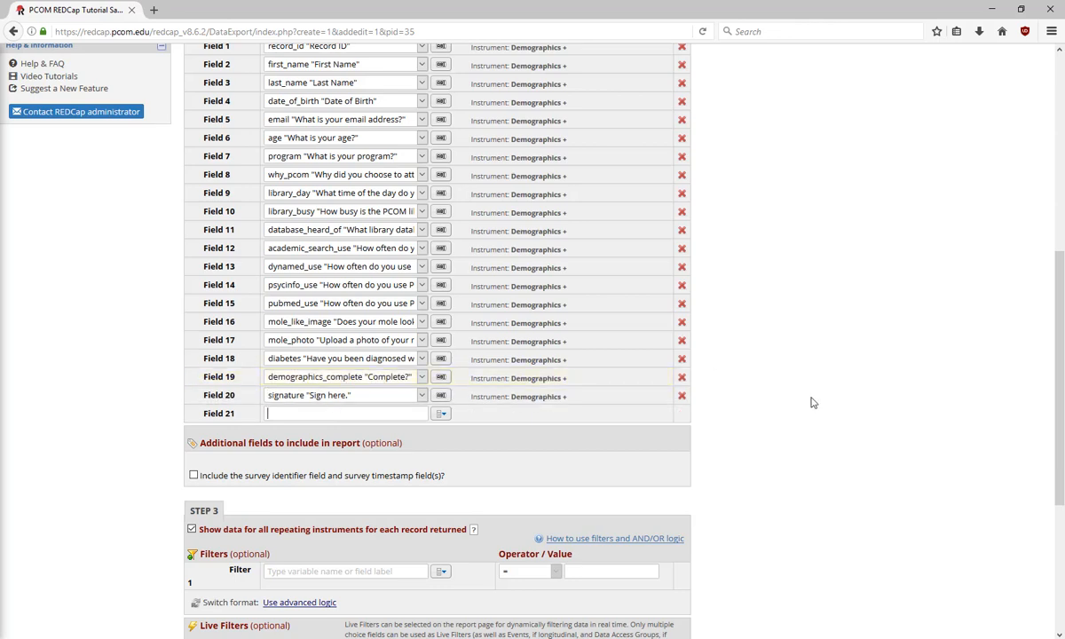
Filter records to program = Pharmacy and add the diabetes question as Live Filter 1.
{"action": "scroll", "scroll_direction": "down", "scroll_amount": 3}
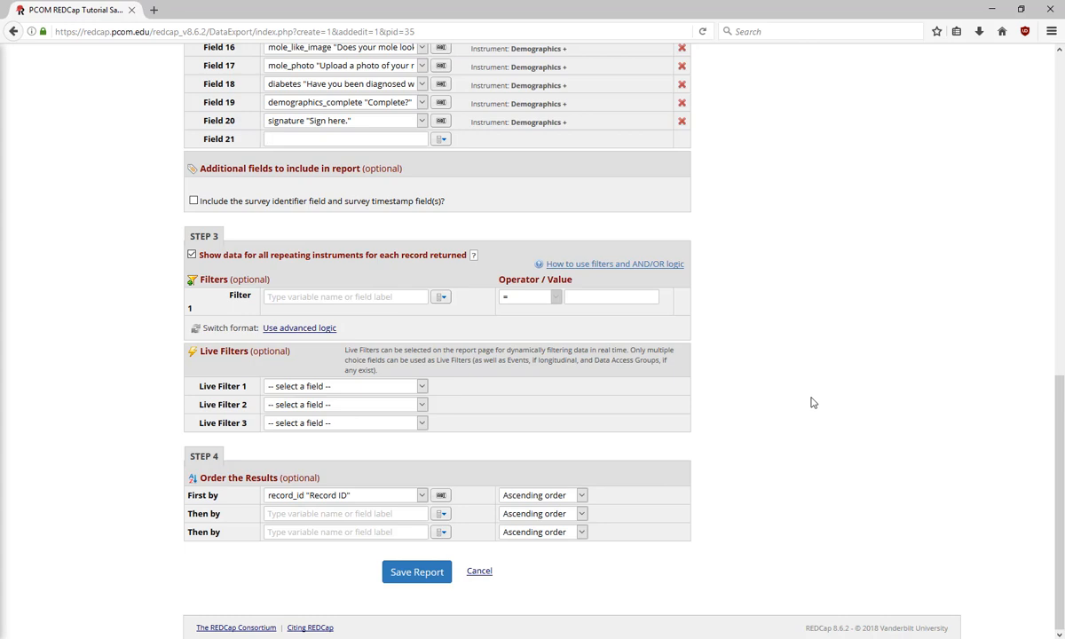
{"action": "mouse_move", "coordinate": [398, 313]}
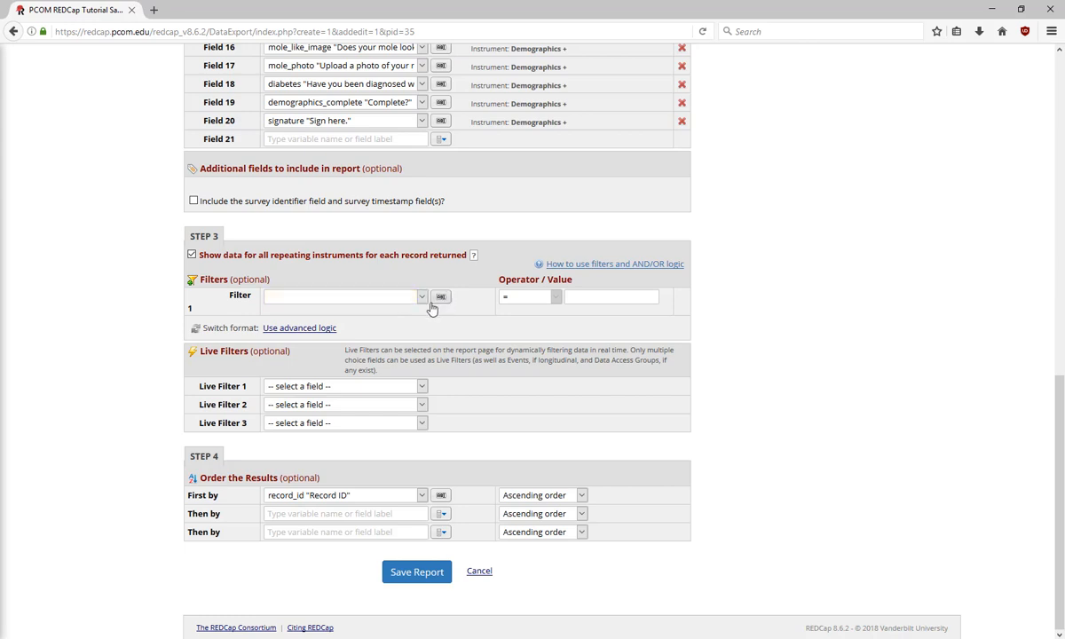
{"action": "left_click", "coordinate": [344, 295]}
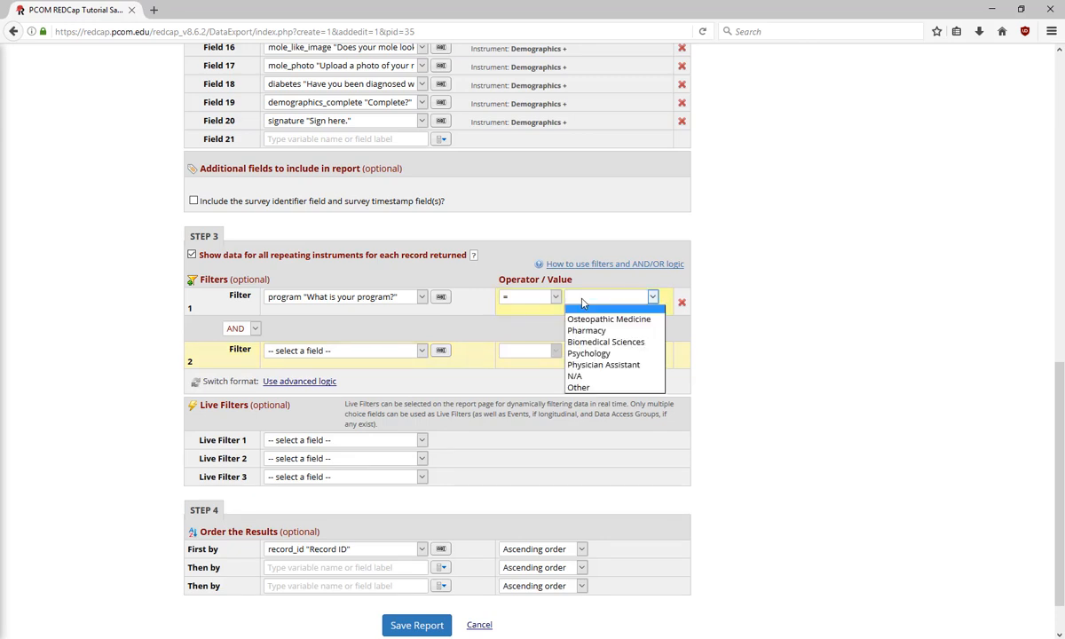
{"action": "left_click", "coordinate": [586, 329]}
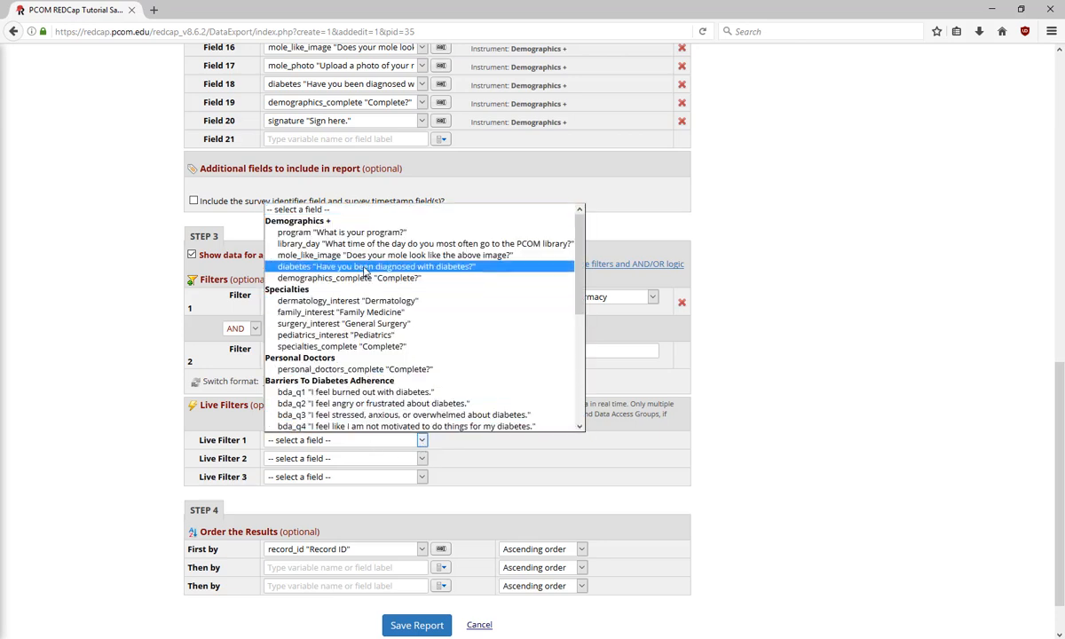
{"action": "left_click", "coordinate": [376, 266]}
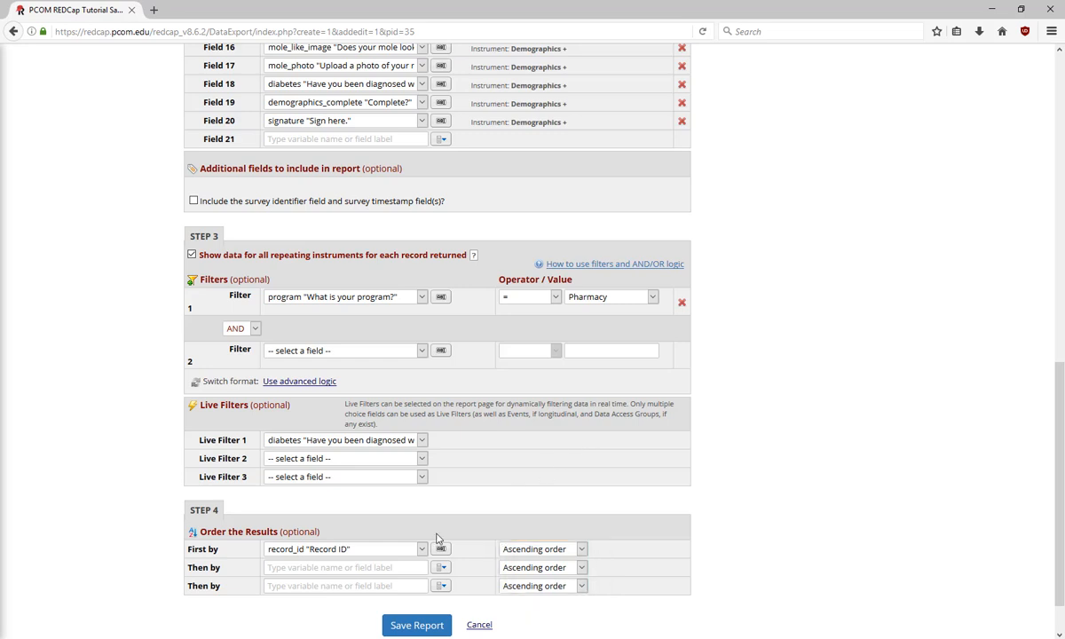
Sort the report by last name and save it, confirming it was saved.
{"action": "left_click", "coordinate": [344, 350]}
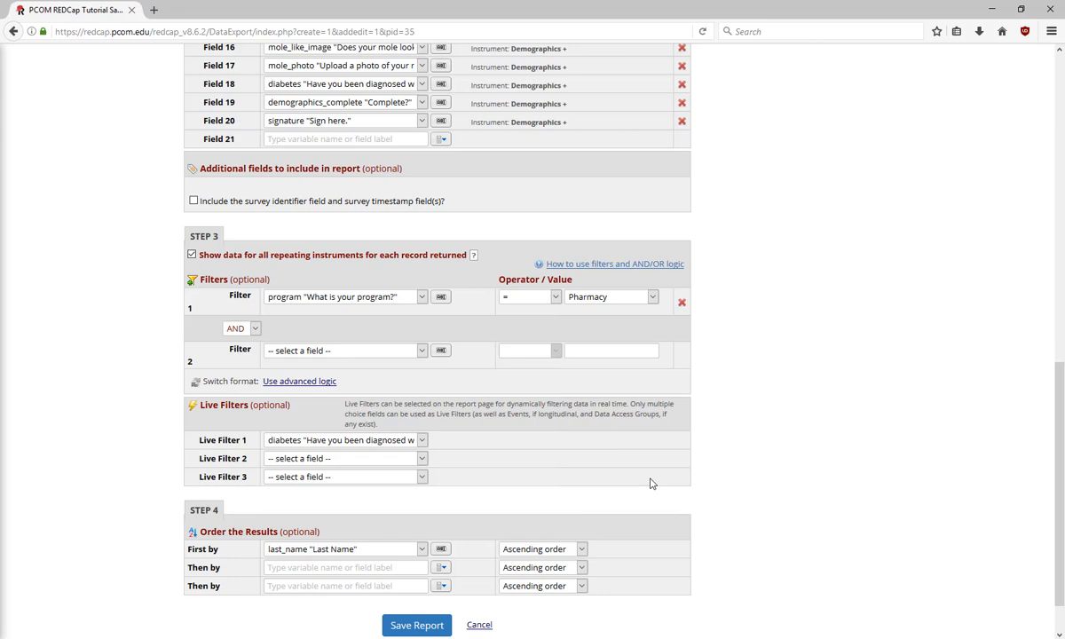
{"action": "mouse_move", "coordinate": [693, 508]}
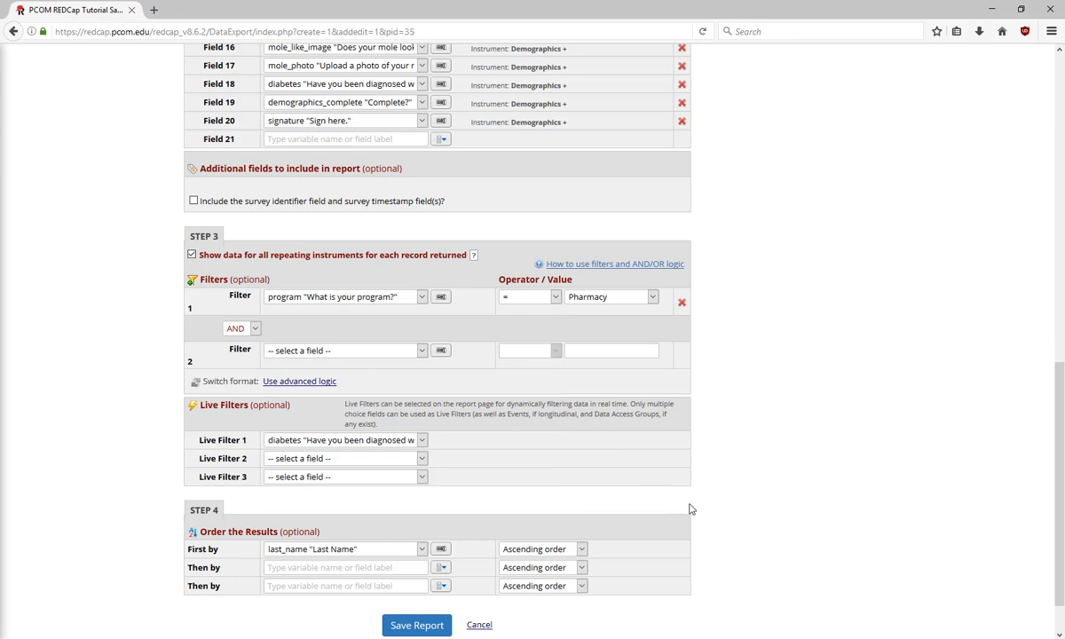
{"action": "mouse_move", "coordinate": [689, 520]}
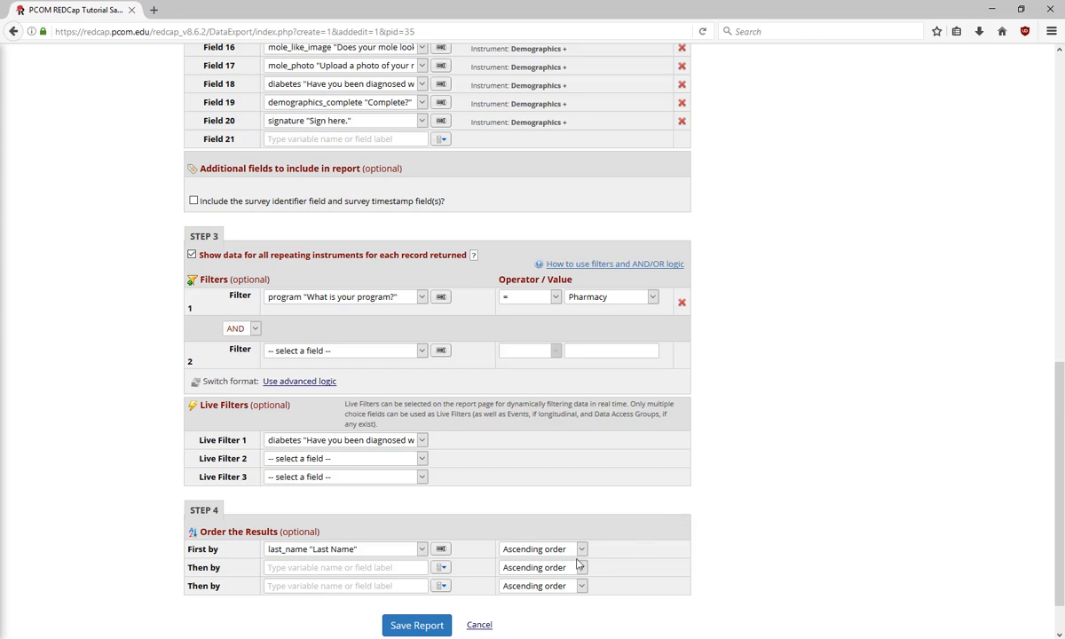
{"action": "left_click", "coordinate": [416, 625]}
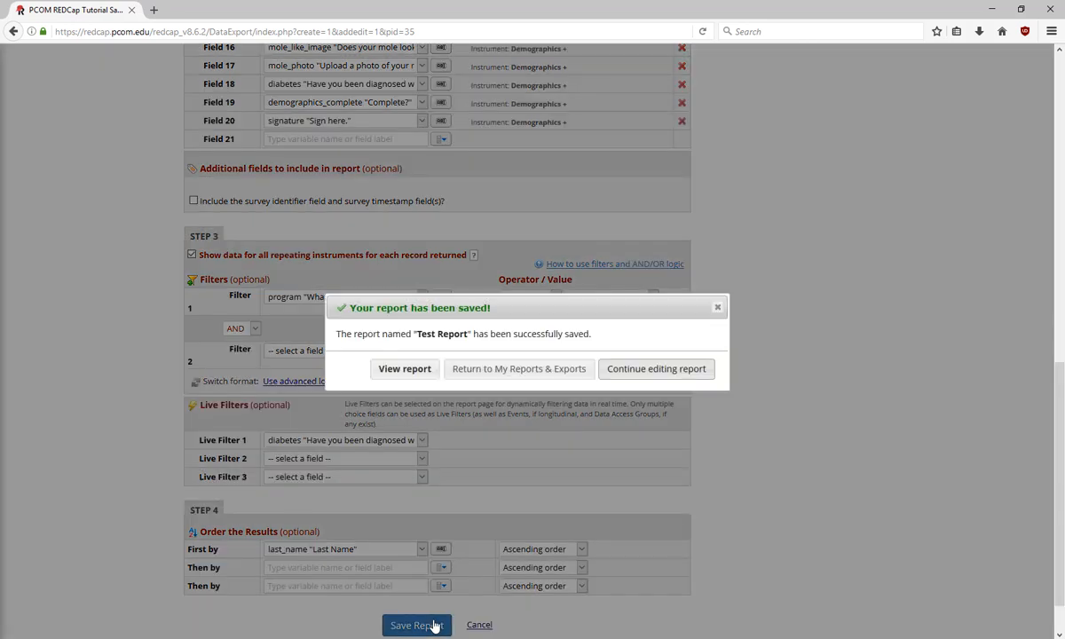
{"action": "mouse_move", "coordinate": [405, 368]}
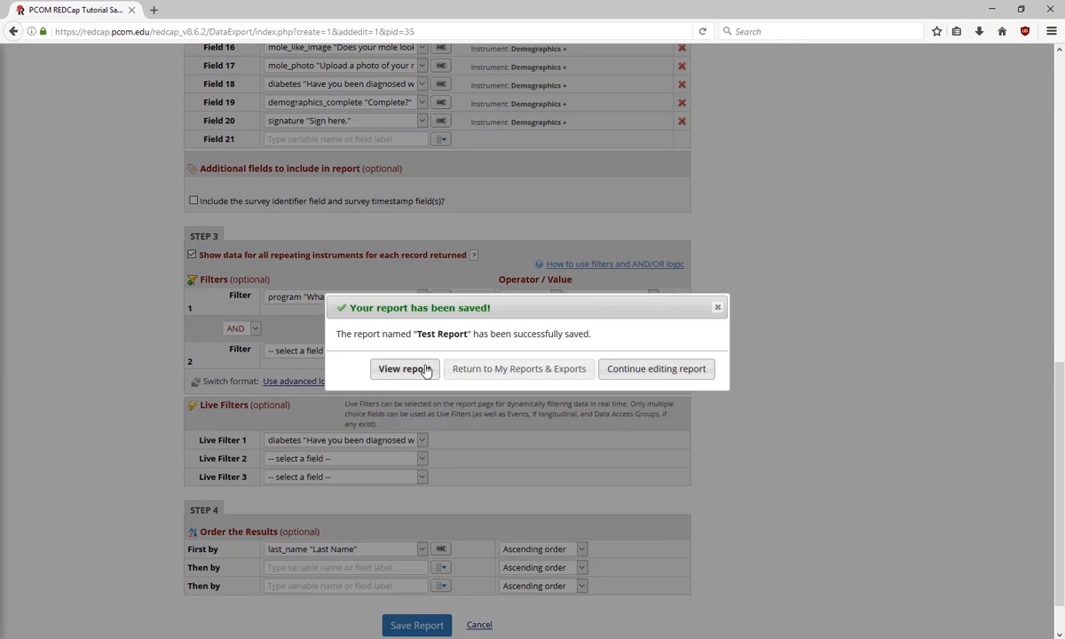
View Test Report with the diabetes live filter set to No, then return to My Reports & Exports.
{"action": "left_click", "coordinate": [405, 367]}
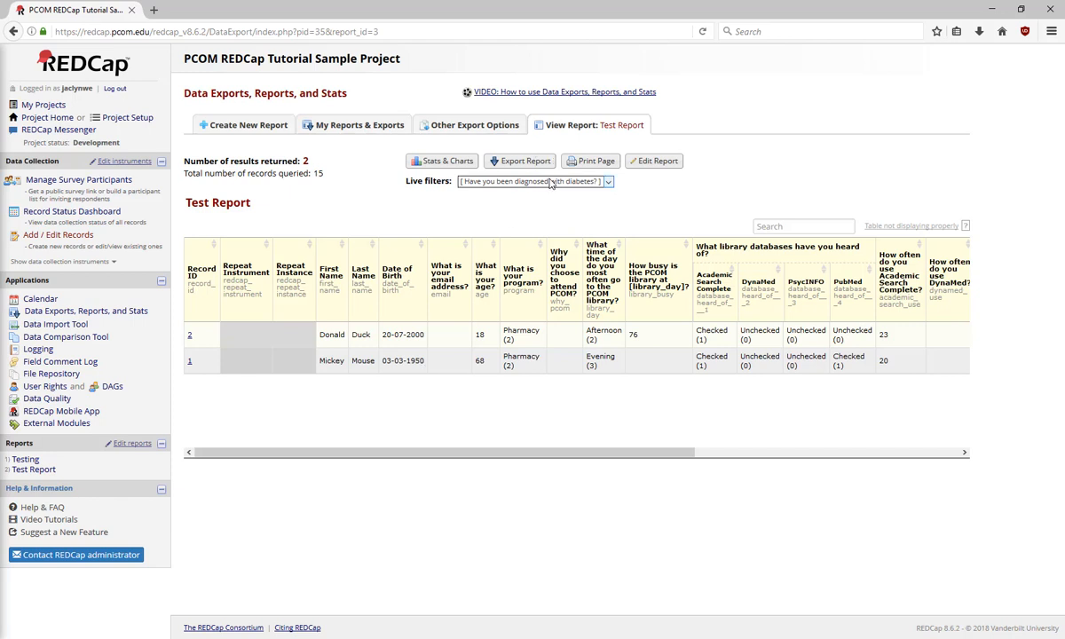
{"action": "left_click", "coordinate": [533, 182]}
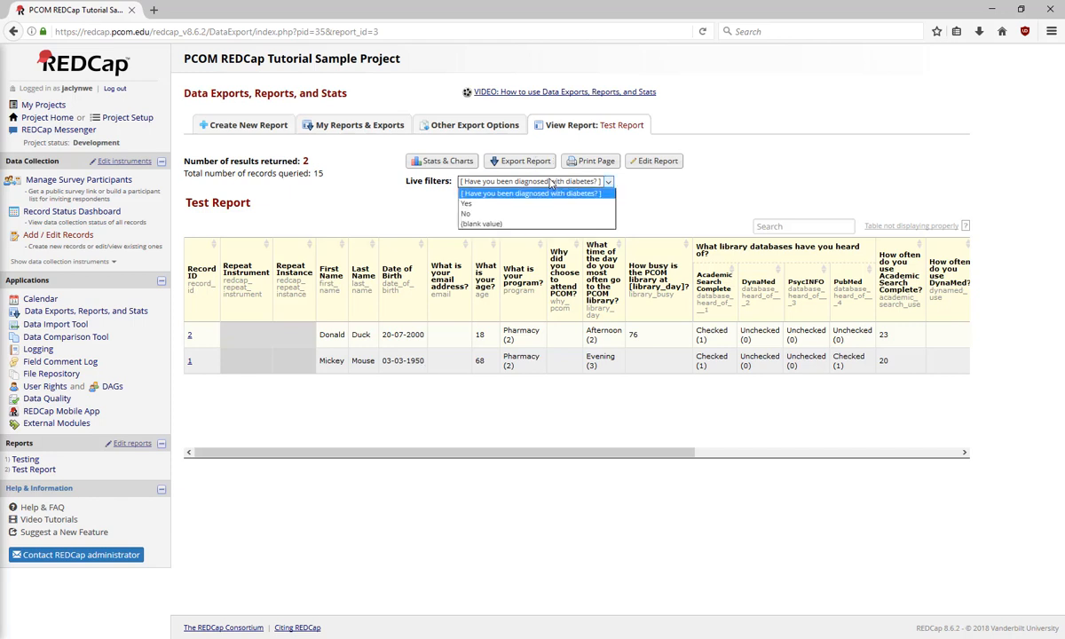
{"action": "mouse_move", "coordinate": [536, 213]}
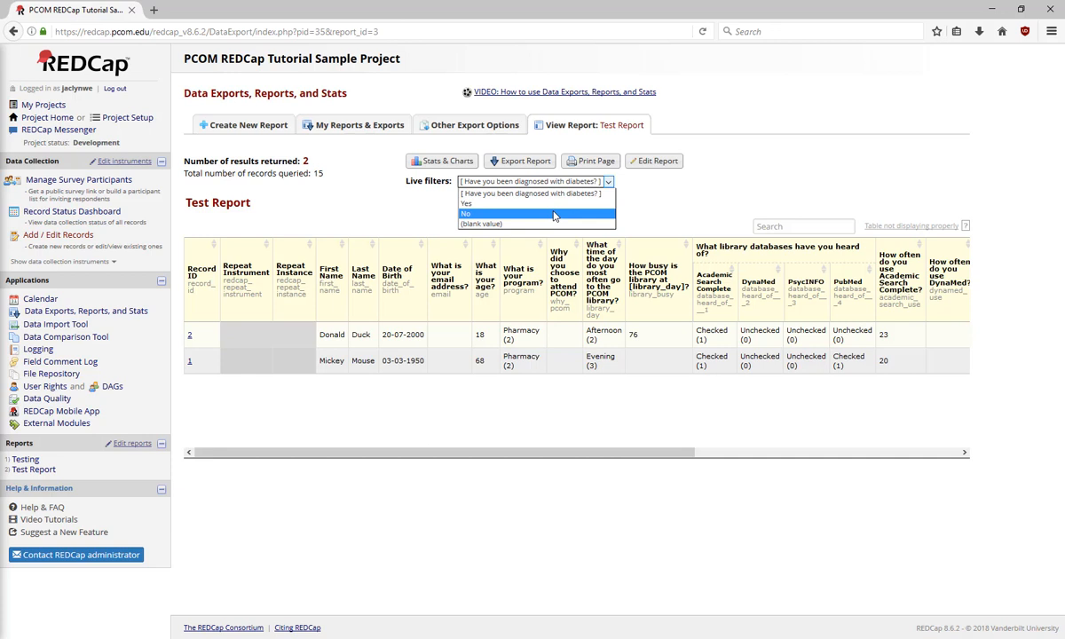
{"action": "left_click", "coordinate": [465, 213]}
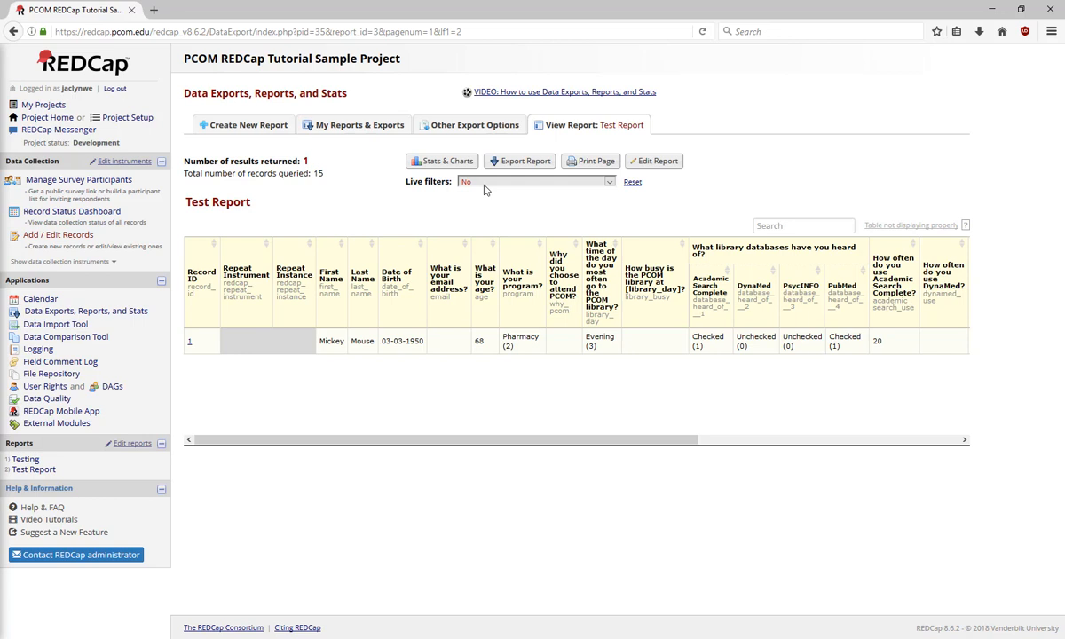
{"action": "left_click", "coordinate": [353, 124]}
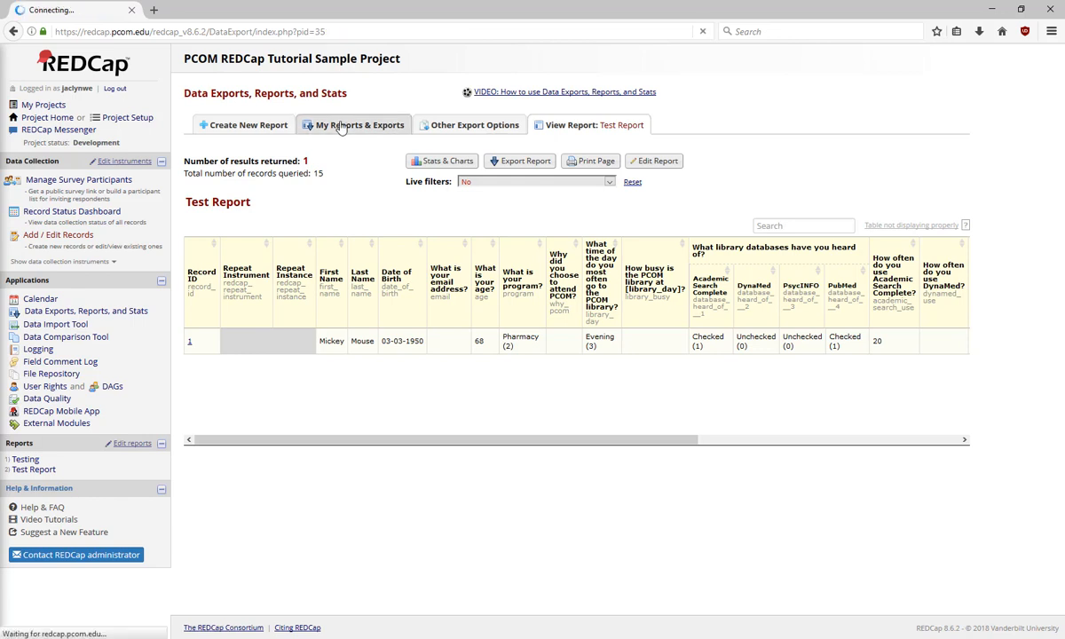
Show Stats & Charts for All data broken down by the Demographics instrument.
{"action": "left_click", "coordinate": [358, 124]}
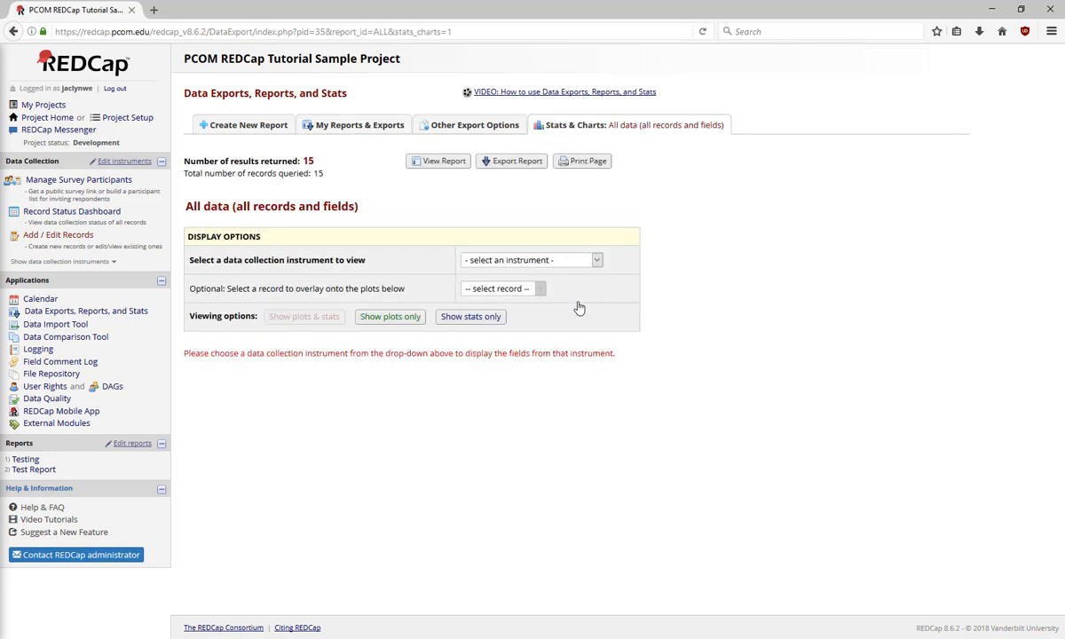
{"action": "mouse_move", "coordinate": [534, 274]}
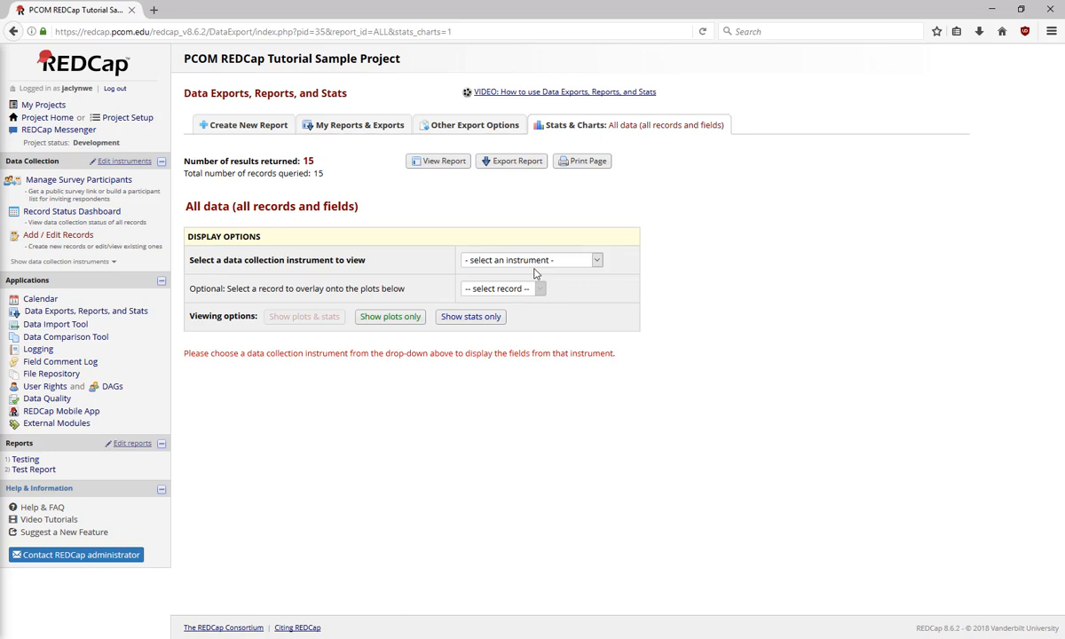
{"action": "left_click", "coordinate": [529, 259]}
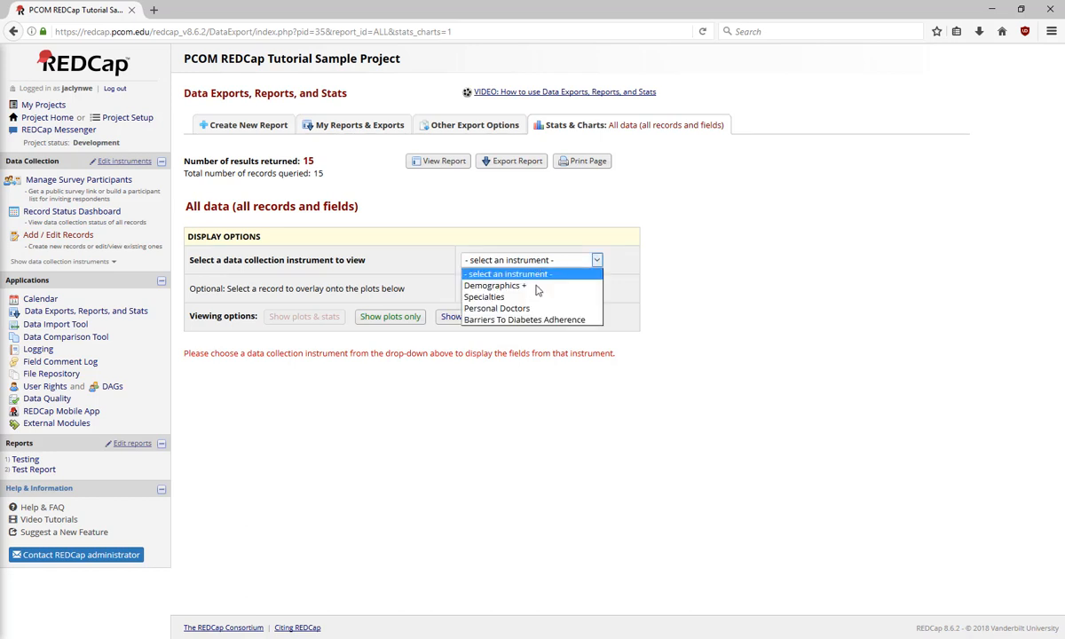
{"action": "left_click", "coordinate": [494, 284]}
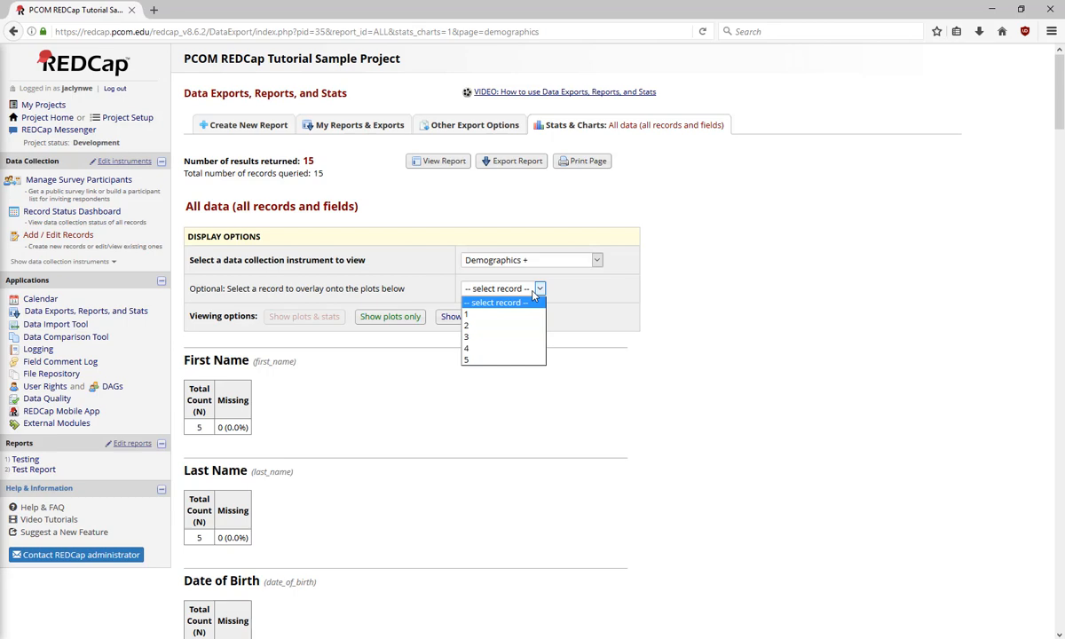
{"action": "scroll", "scroll_direction": "down", "scroll_amount": 3}
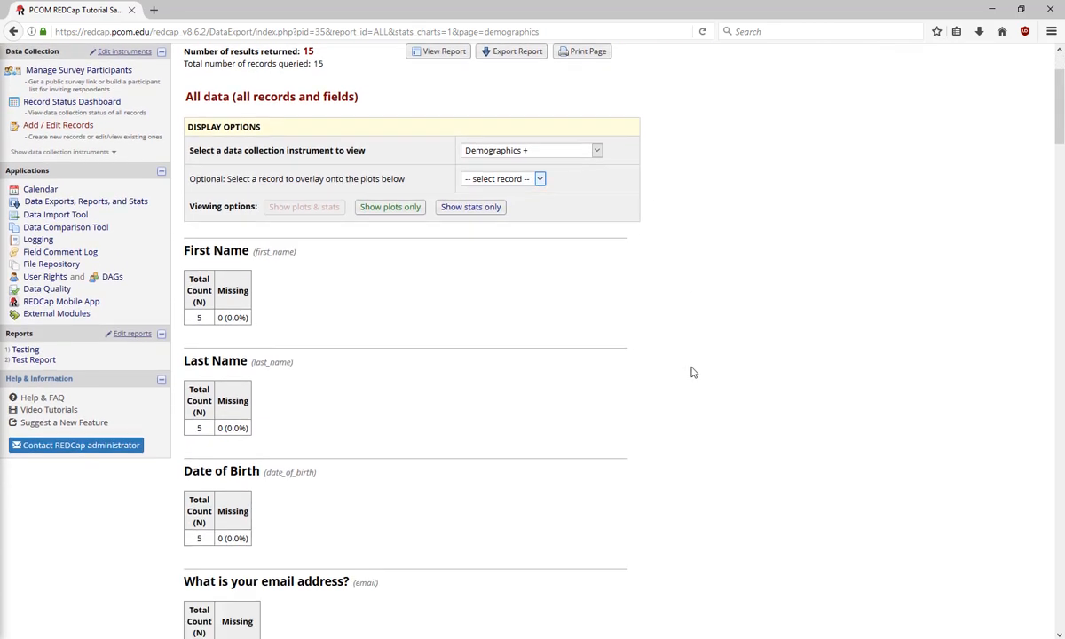
{"action": "scroll", "scroll_direction": "down", "scroll_amount": 3}
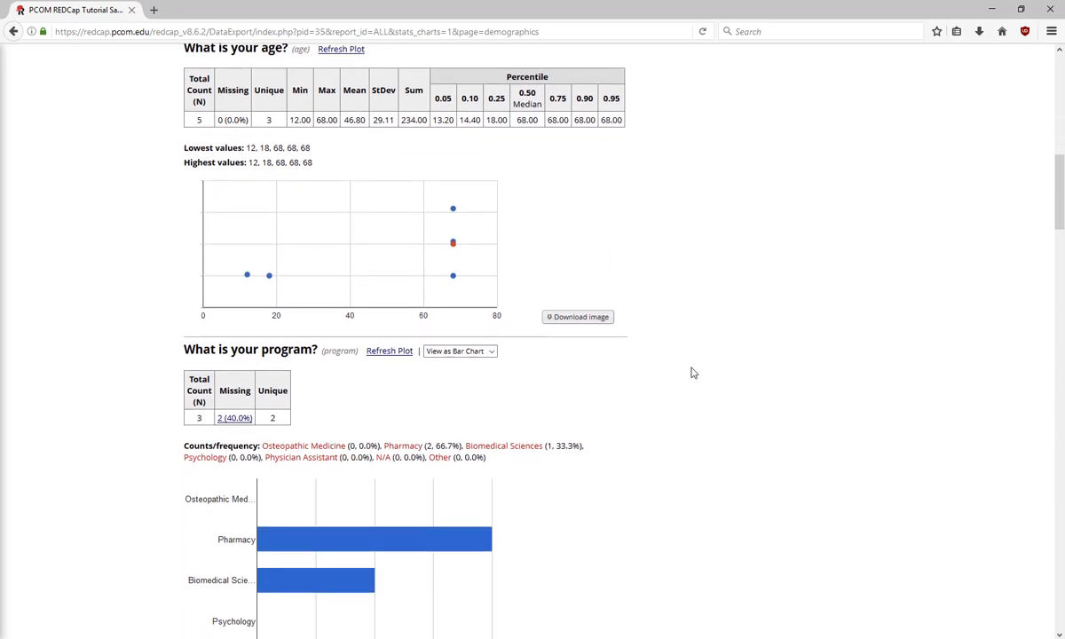
{"action": "scroll", "scroll_direction": "down", "scroll_amount": 3}
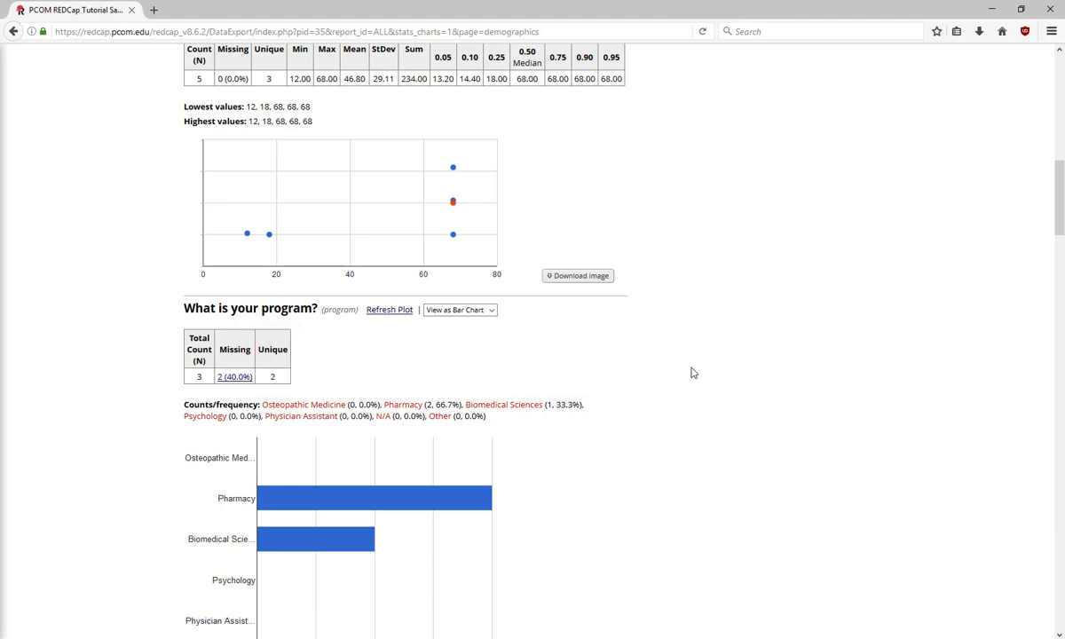
{"action": "scroll", "scroll_direction": "down", "scroll_amount": 3}
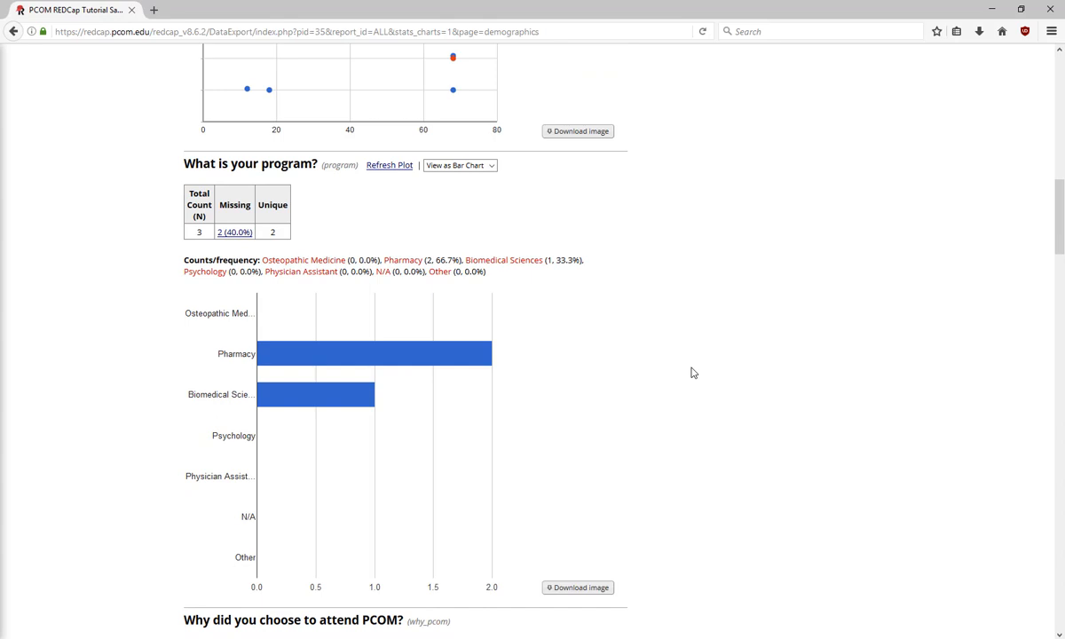
{"action": "left_click", "coordinate": [460, 165]}
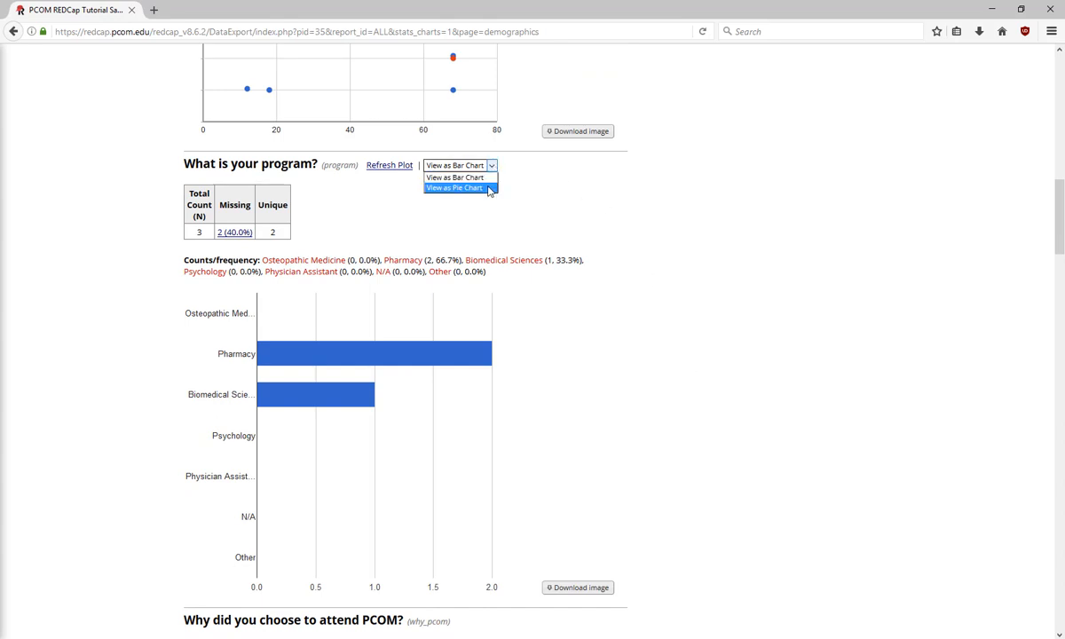
{"action": "left_click", "coordinate": [455, 188]}
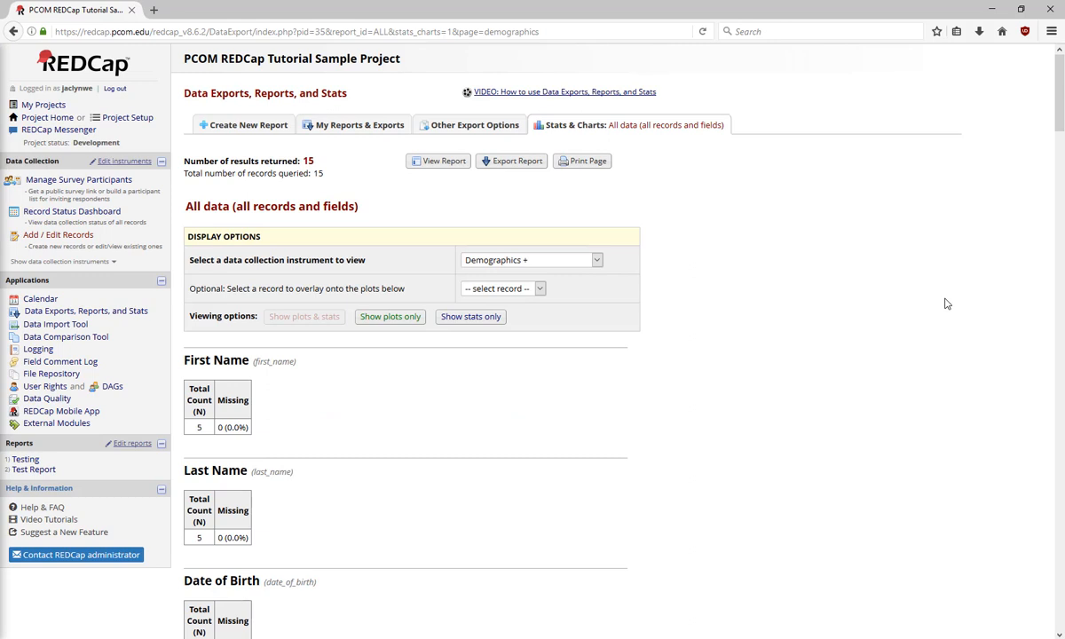
{"action": "mouse_move", "coordinate": [469, 125]}
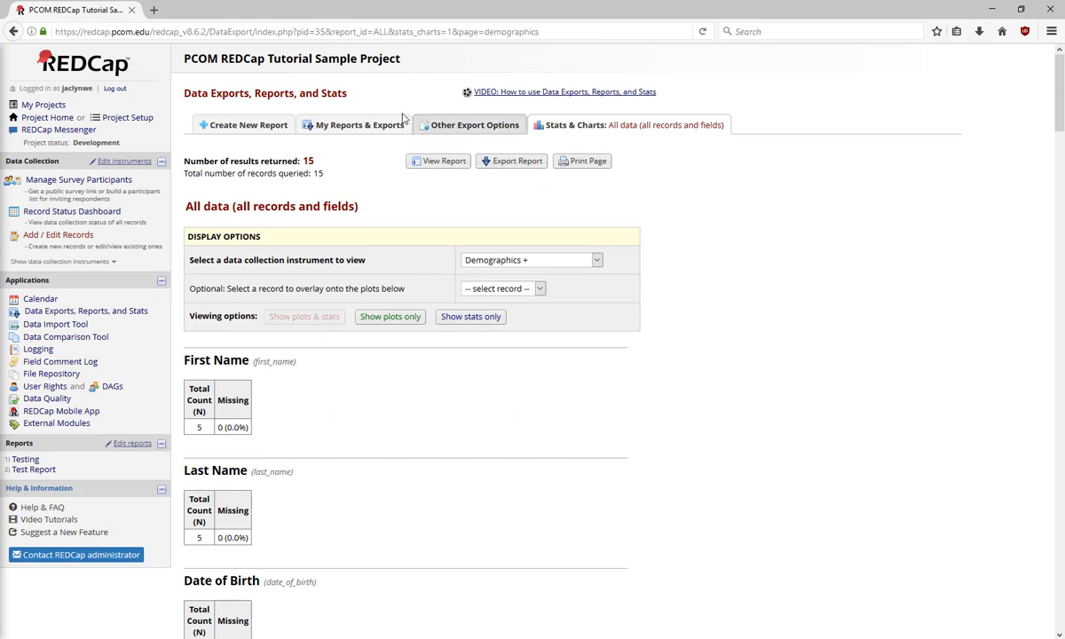
Return to My Reports & Exports and bring up the All data export settings.
{"action": "left_click", "coordinate": [359, 124]}
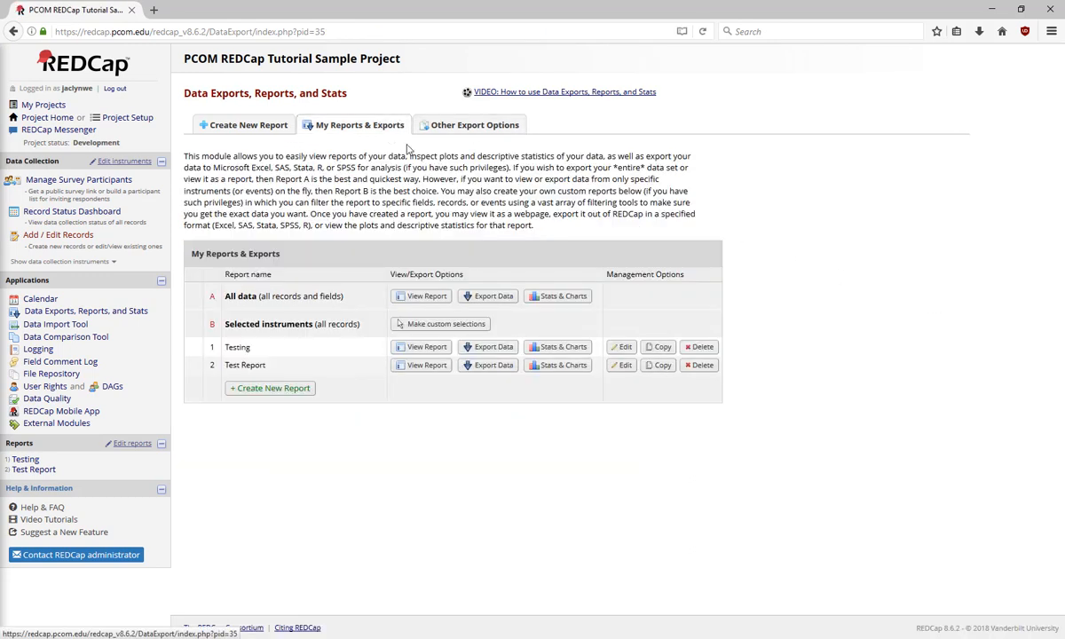
{"action": "left_click", "coordinate": [486, 295]}
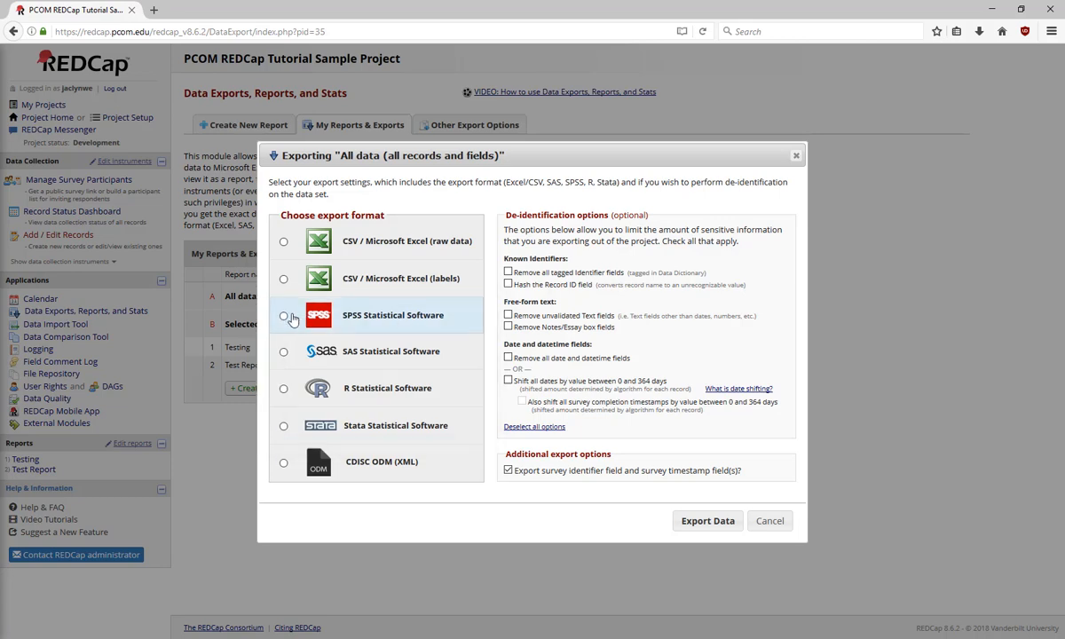
Export all data in SPSS Statistical Software format and dismiss the success message.
{"action": "left_click", "coordinate": [707, 522]}
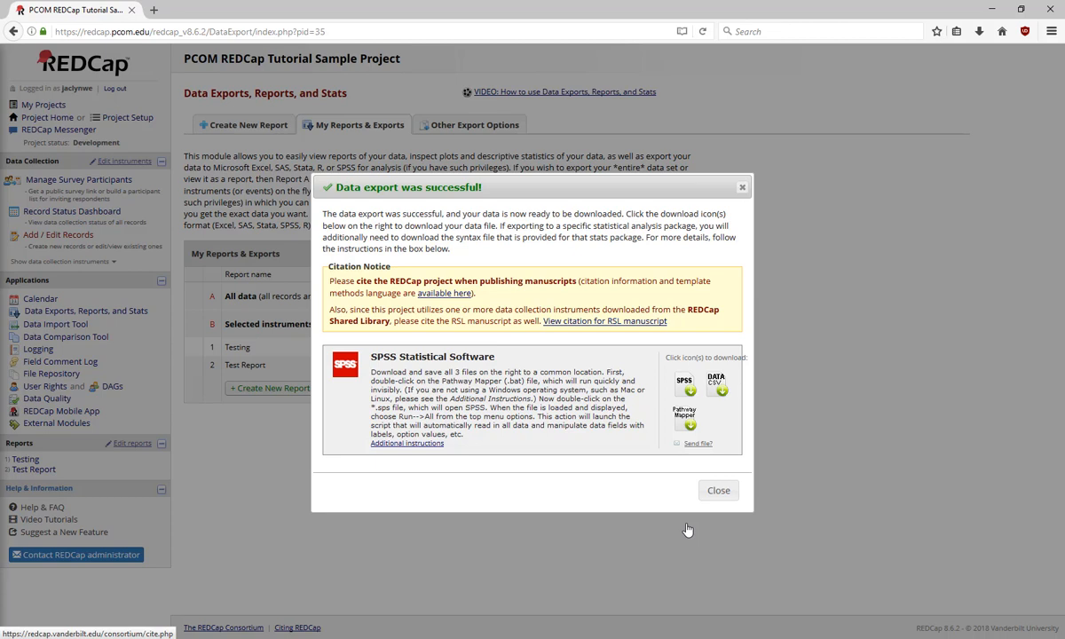
{"action": "mouse_move", "coordinate": [722, 507]}
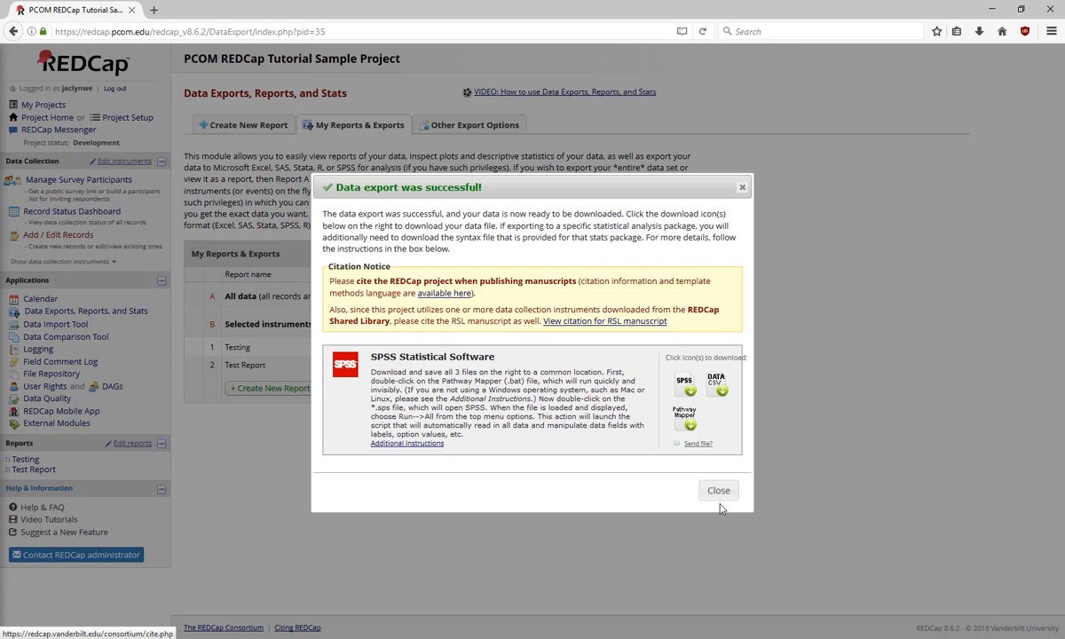
{"action": "left_click", "coordinate": [718, 490]}
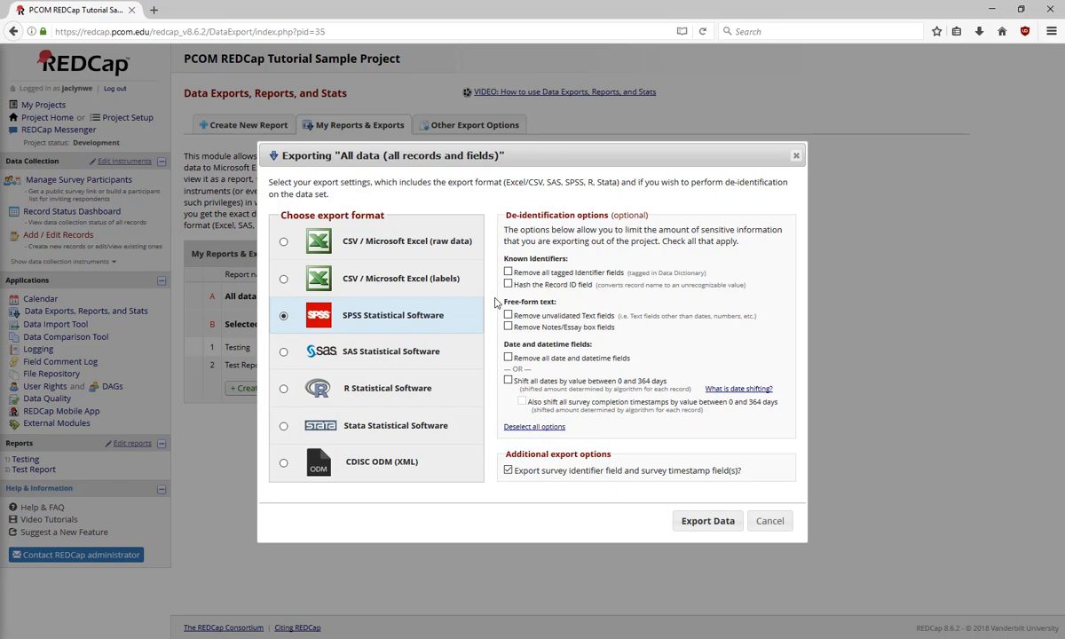
{"action": "left_click", "coordinate": [508, 273]}
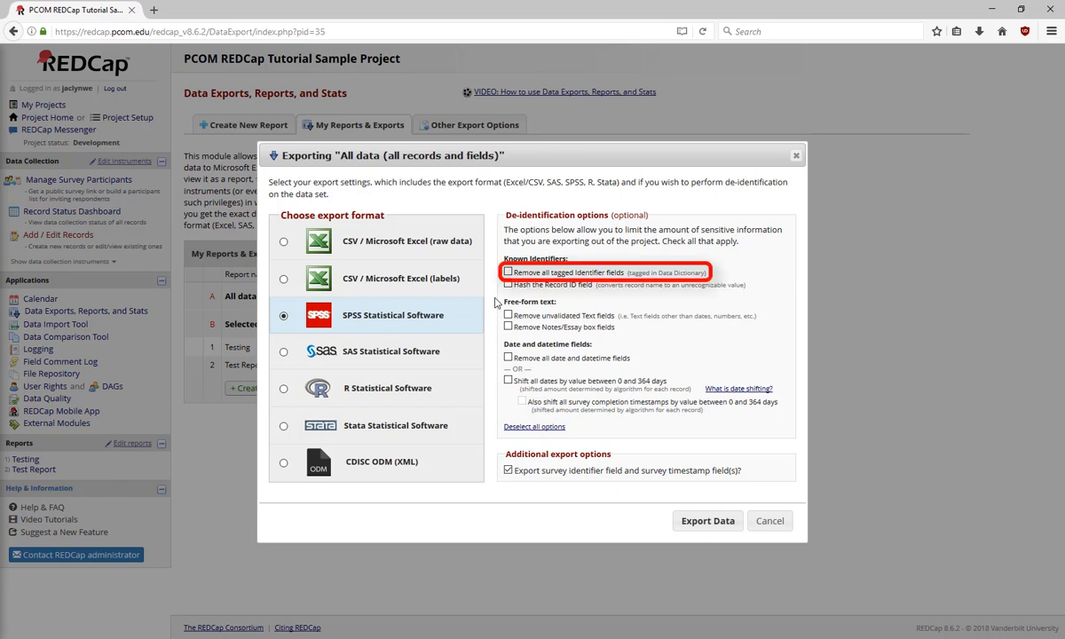